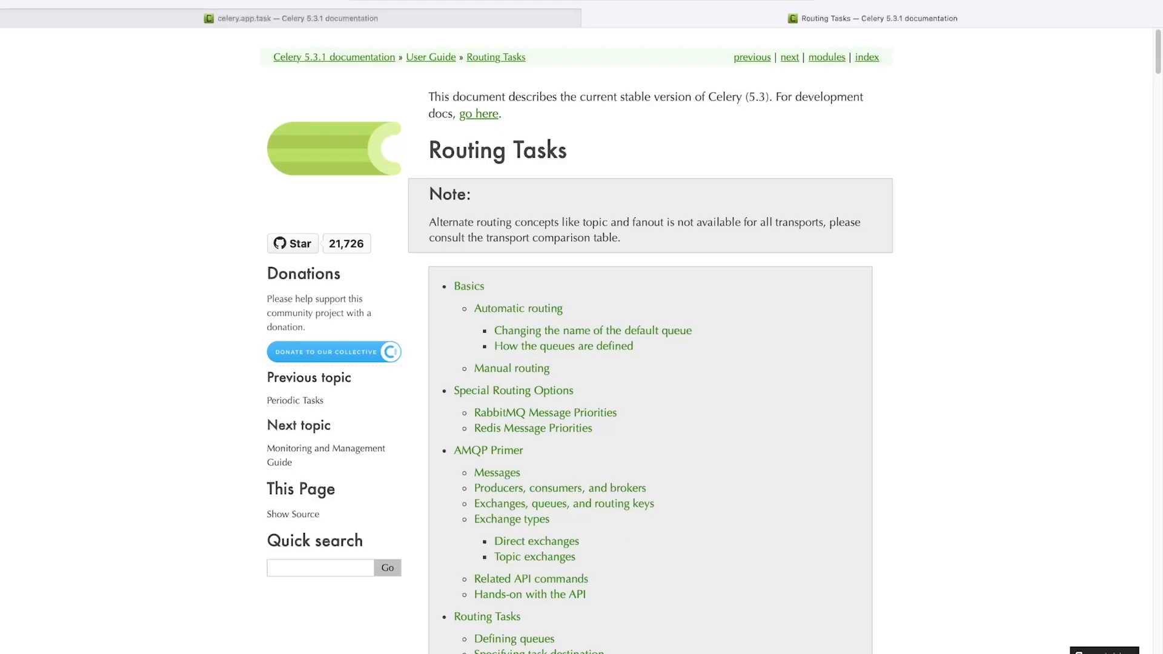
# Step: View the Redis Message Priorities docs with the priority_steps and sep broker_transport_options example
pyautogui.scroll(-3)
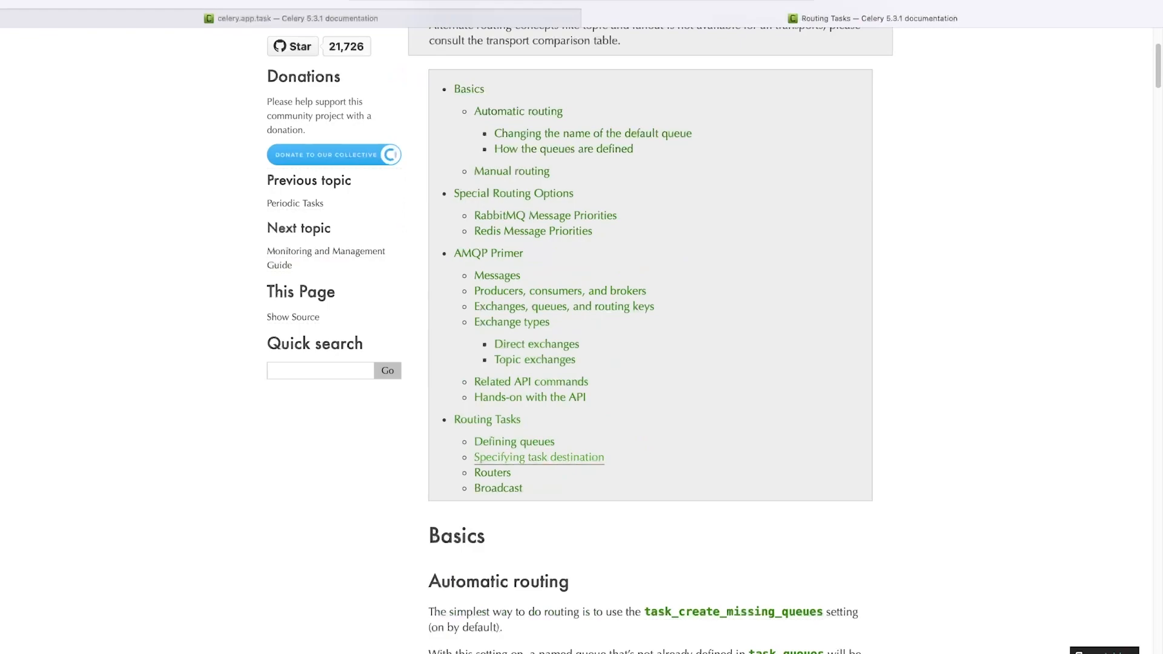
pyautogui.moveTo(533, 230)
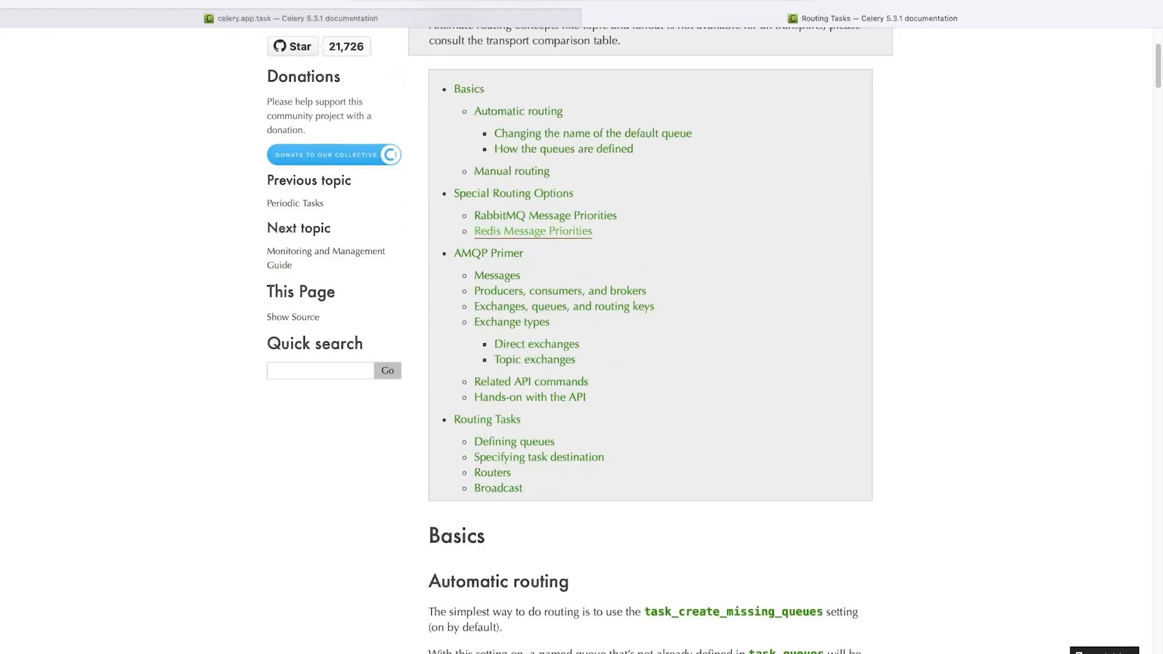
pyautogui.click(533, 230)
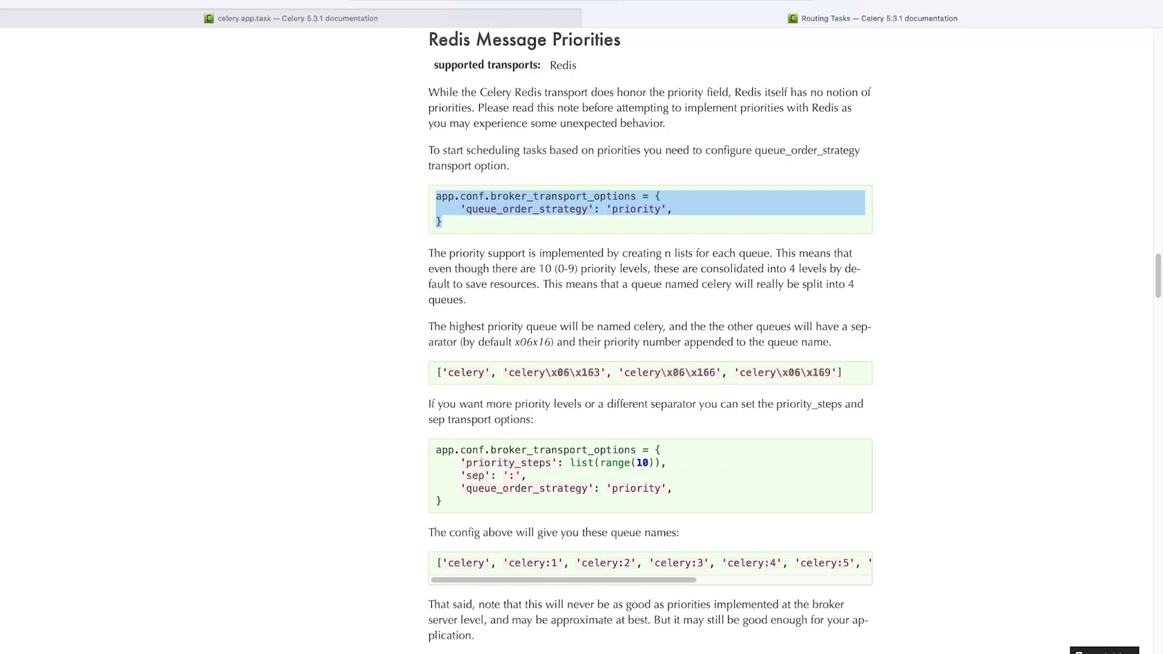
pyautogui.scroll(-3)
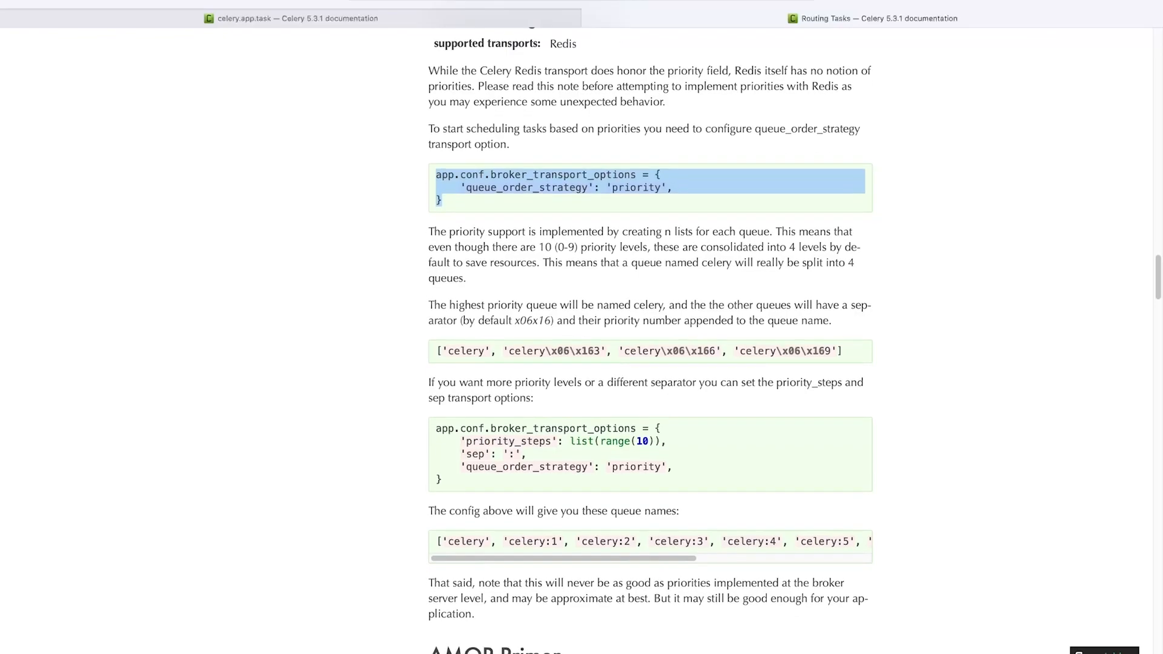
pyautogui.scroll(-3)
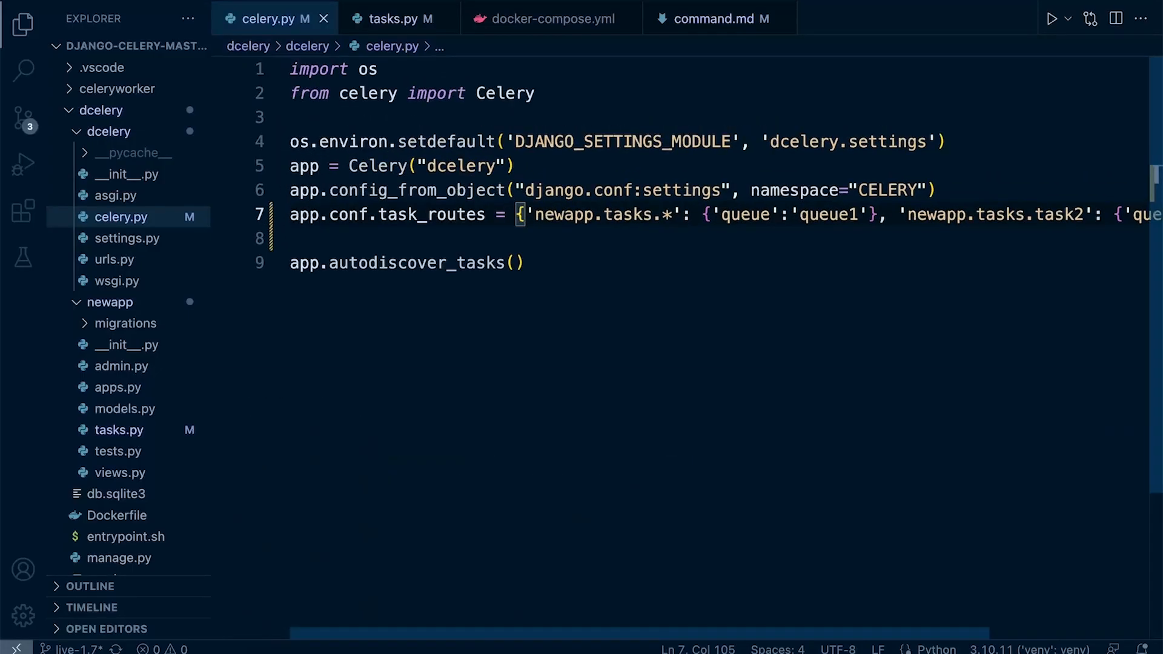
# Step: Start an app.conf.broker_transport_options block in celery.py below task_routes
pyautogui.click(23, 24)
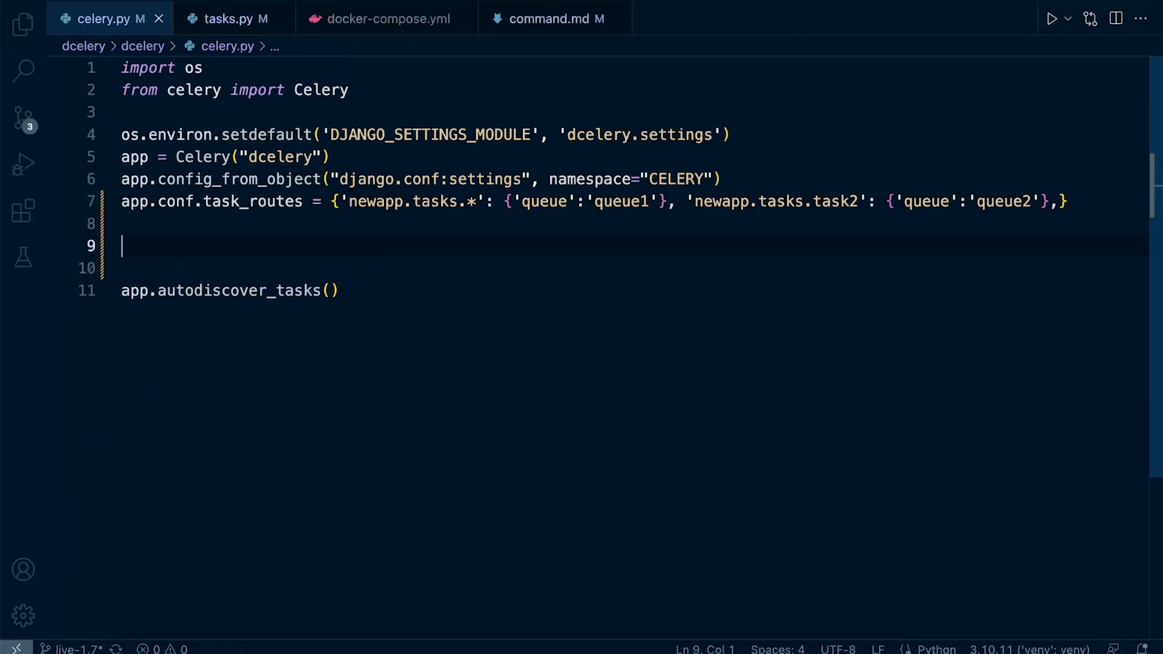
pyautogui.write('app.')
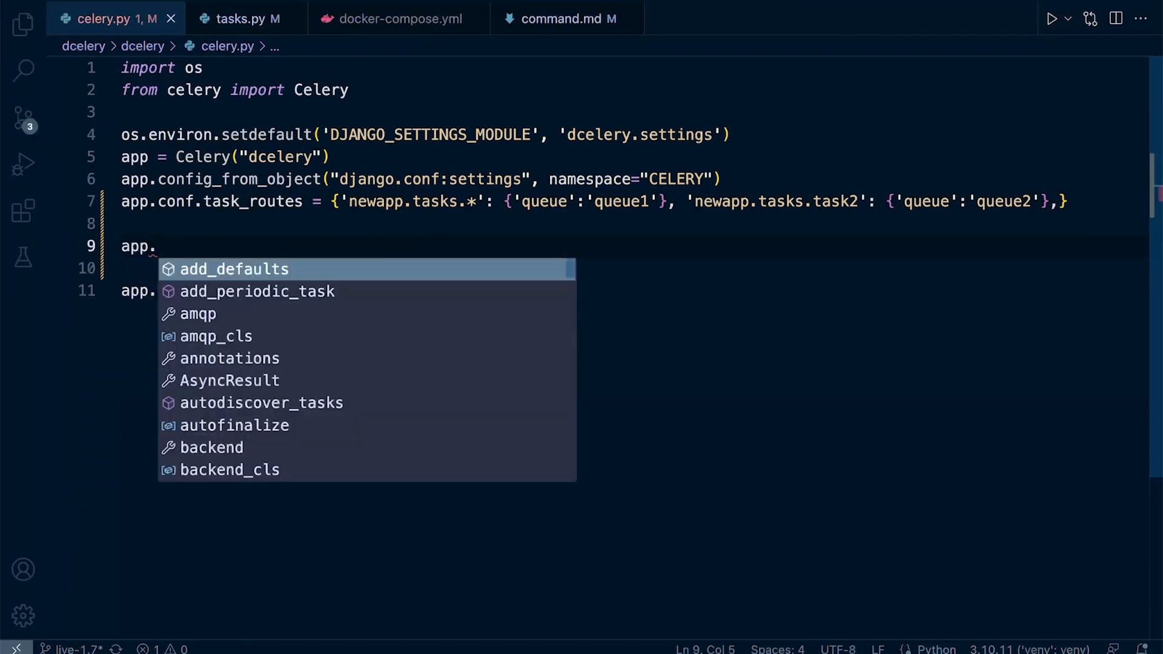
pyautogui.write('conf.')
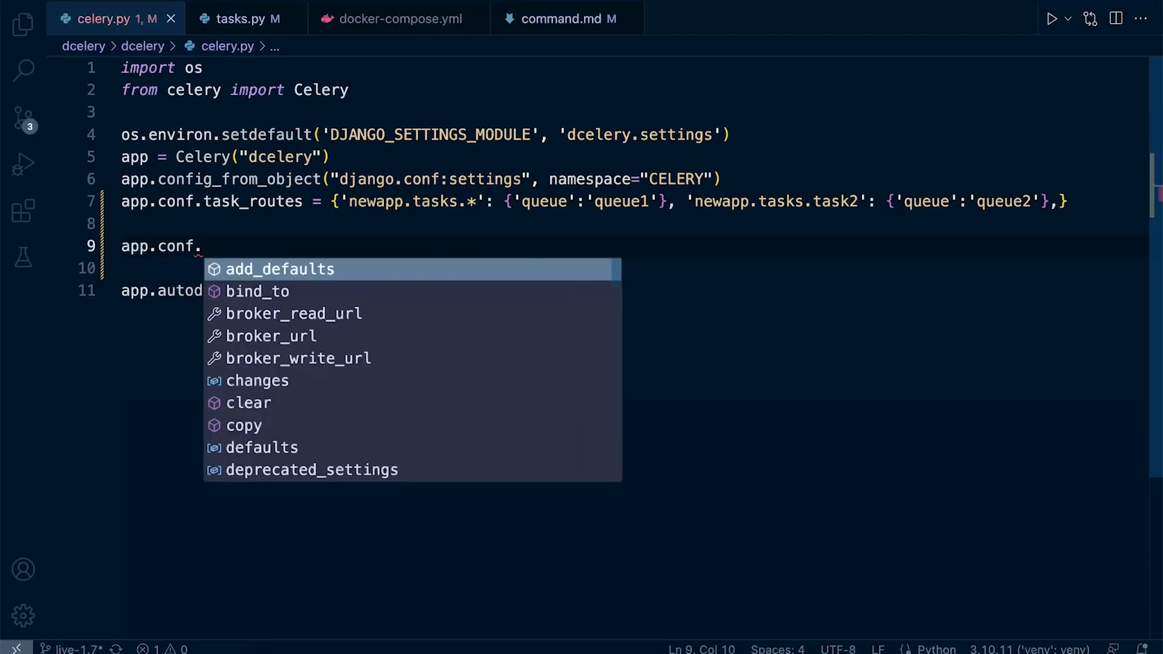
pyautogui.write('bro')
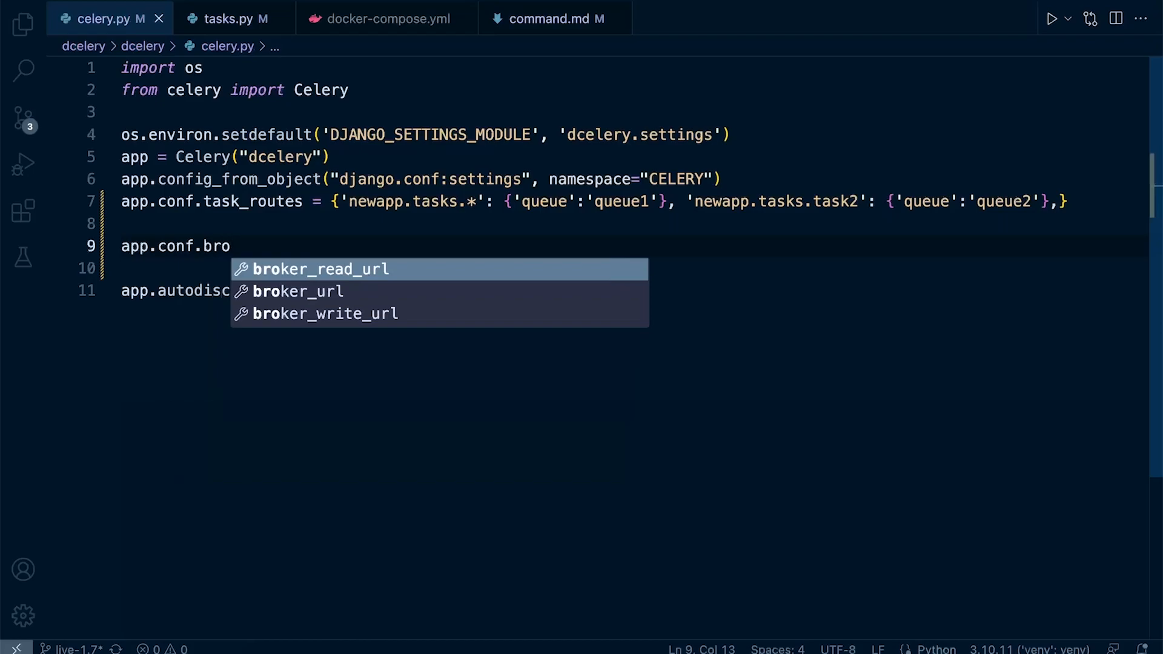
pyautogui.write('ker')
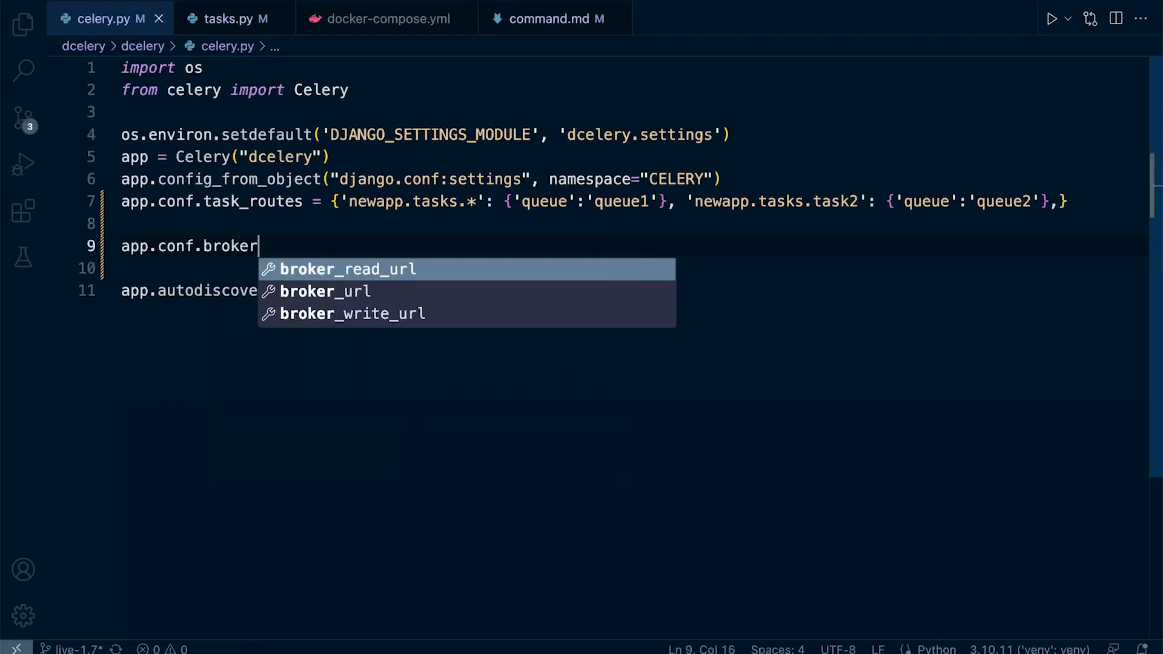
pyautogui.write('_transport')
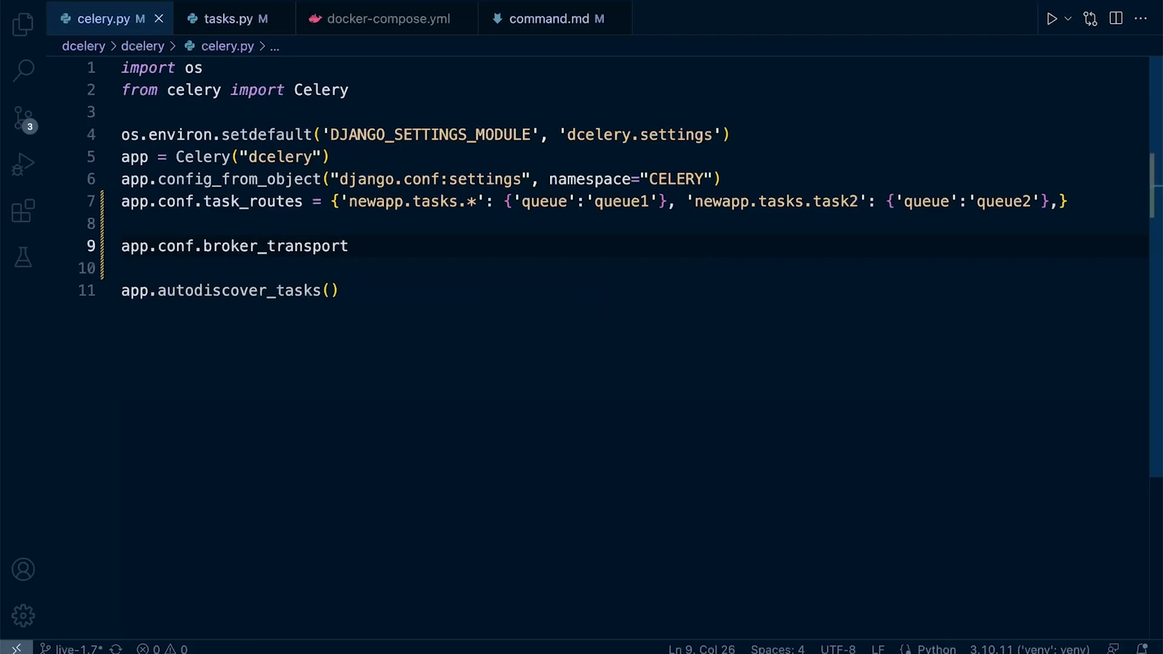
pyautogui.write('_optin')
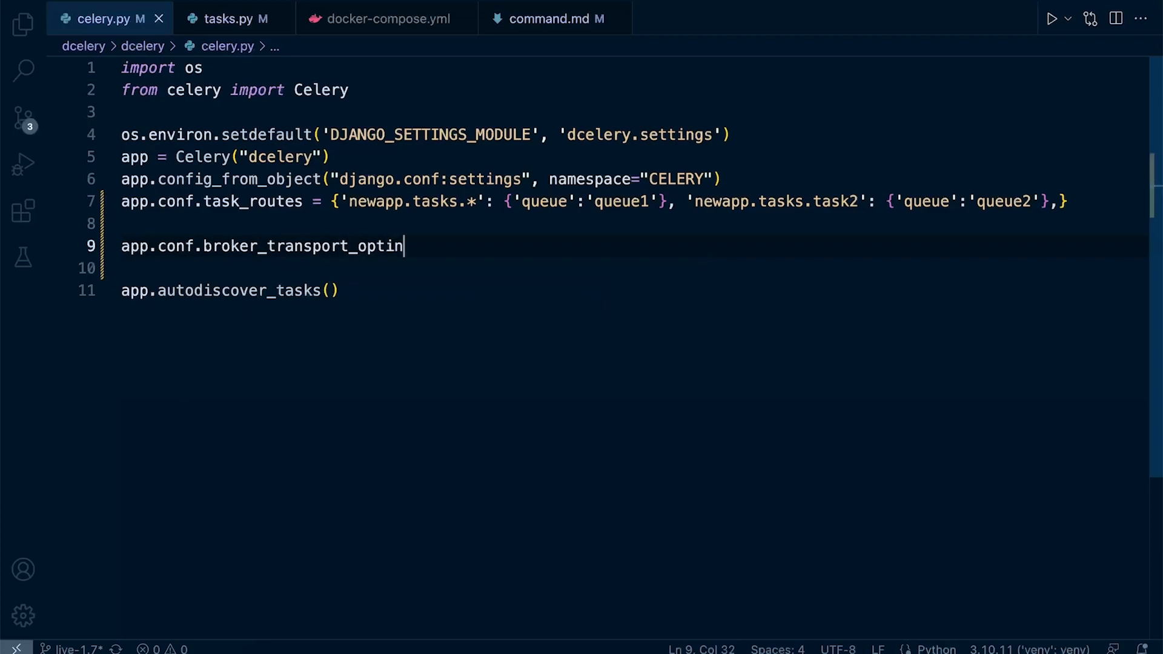
pyautogui.write('ons = {')
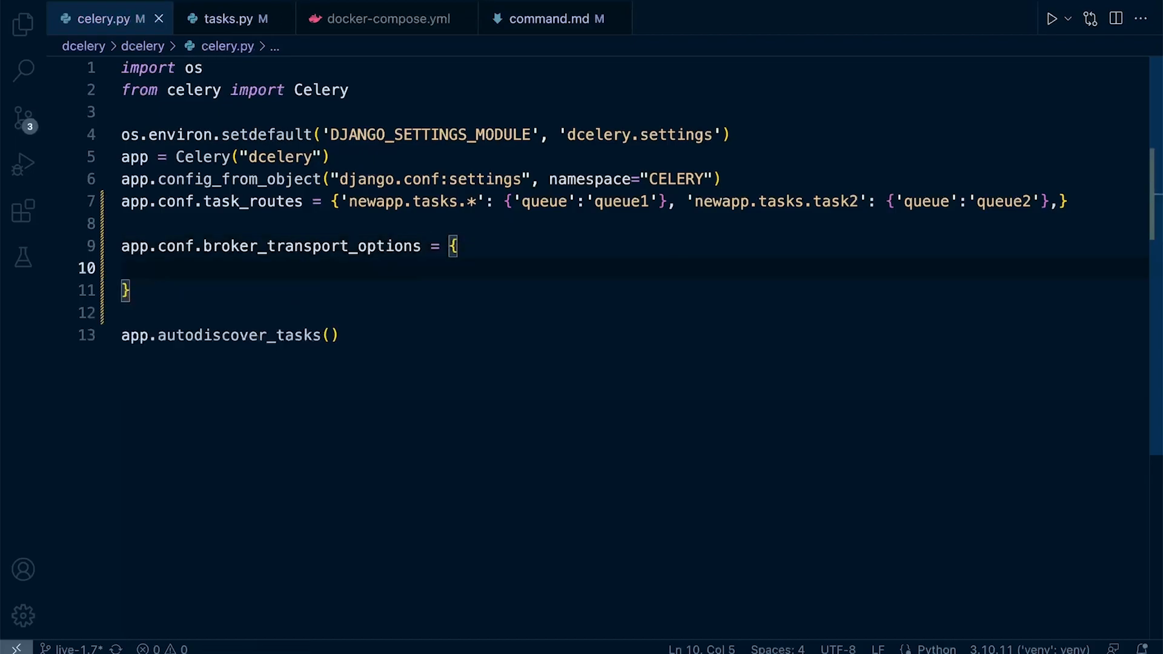
# Step: Add the 'priority_steps': list(range(10)) entry to the transport options
pyautogui.write("''")
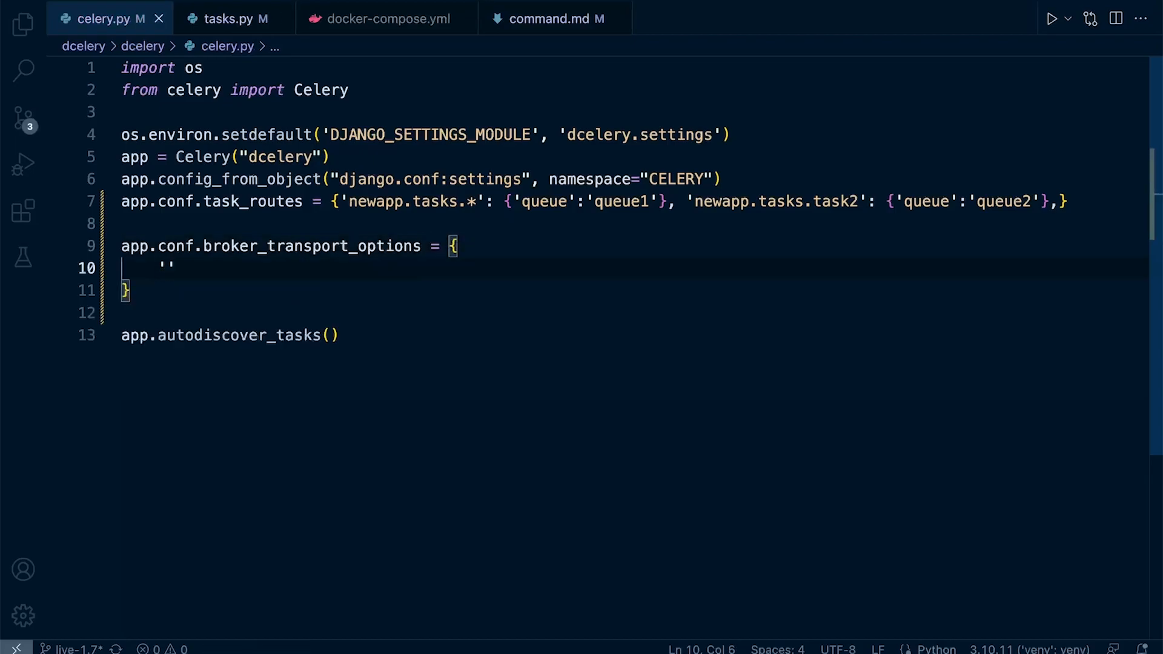
pyautogui.write('prio')
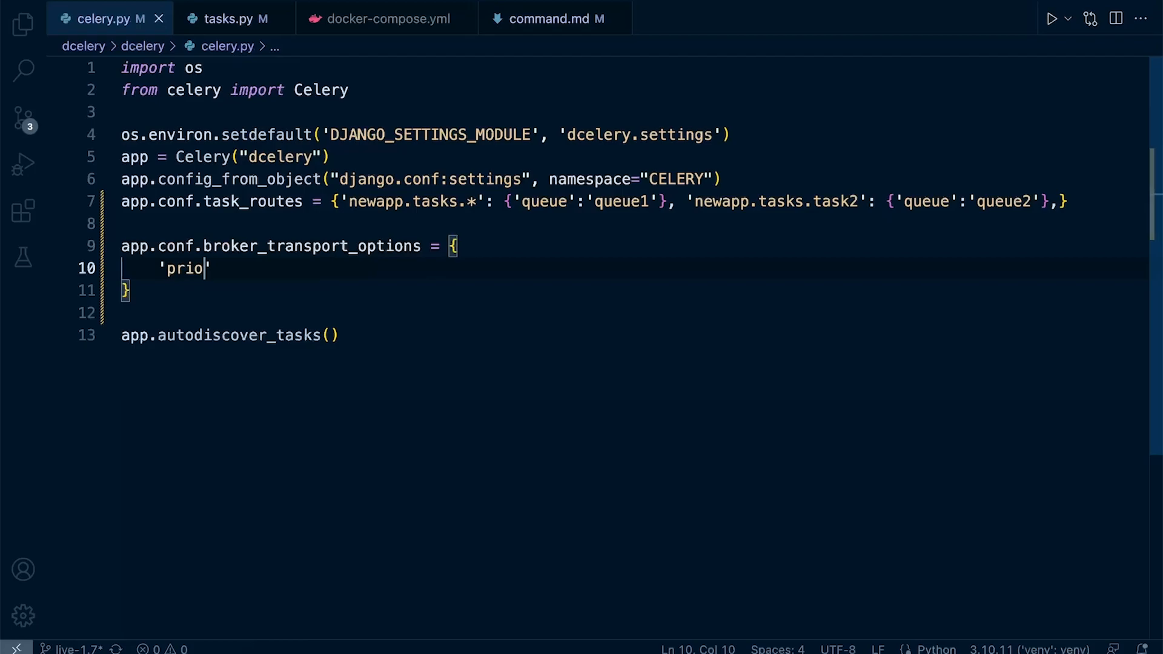
pyautogui.write('rity')
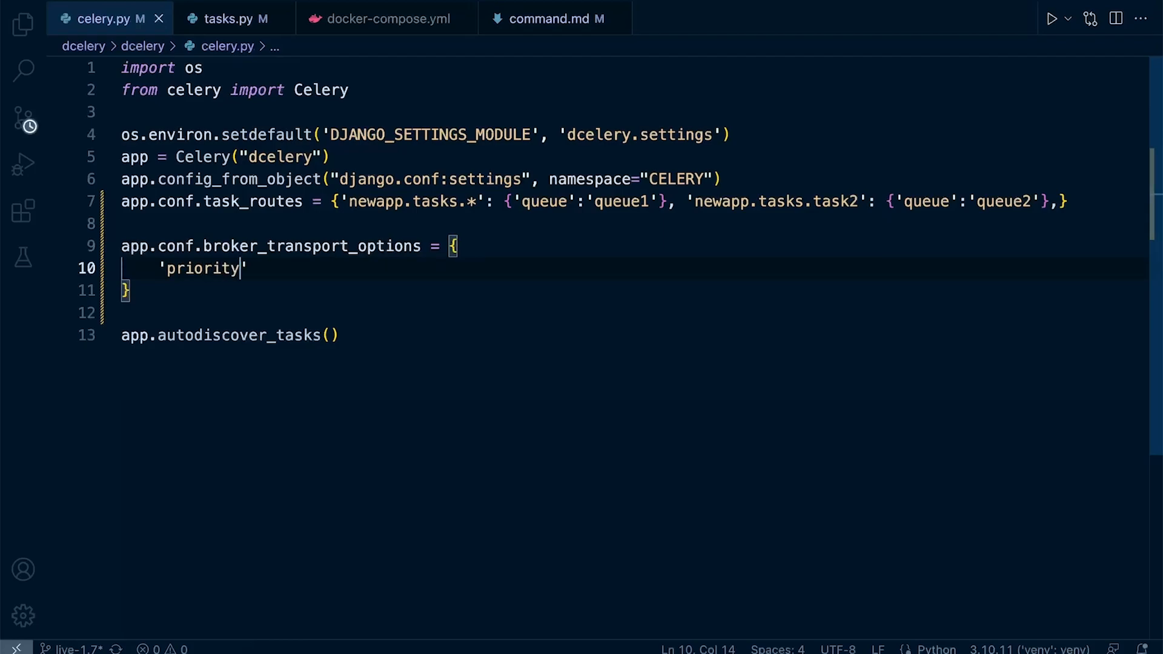
pyautogui.write("_steps'")
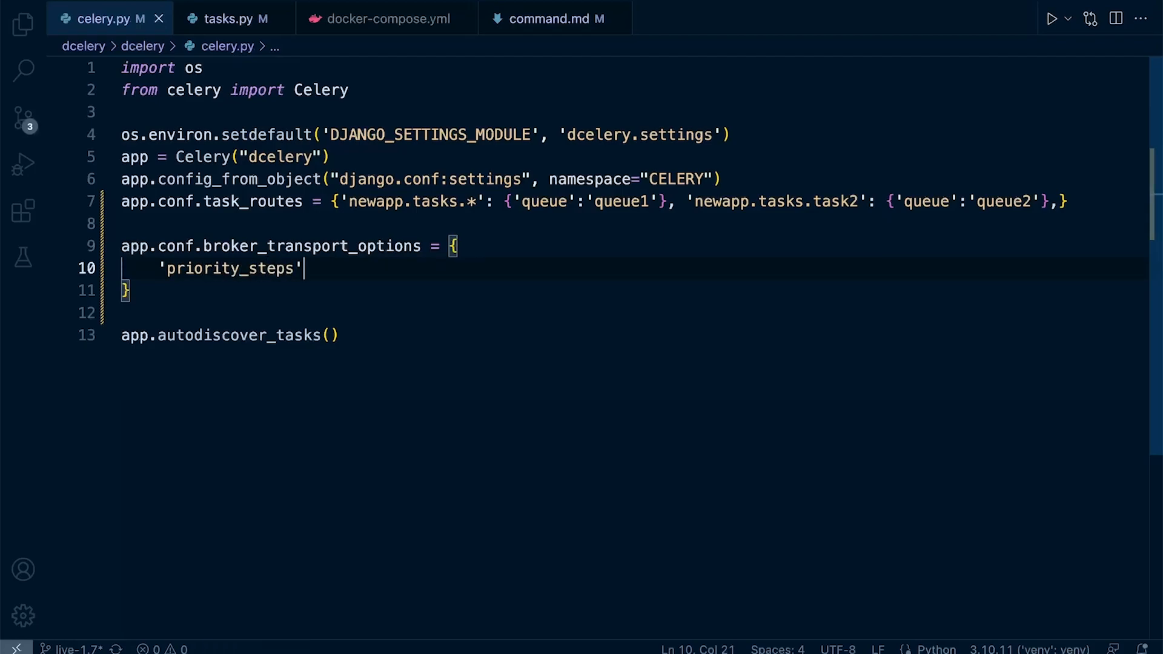
pyautogui.write(': list(')
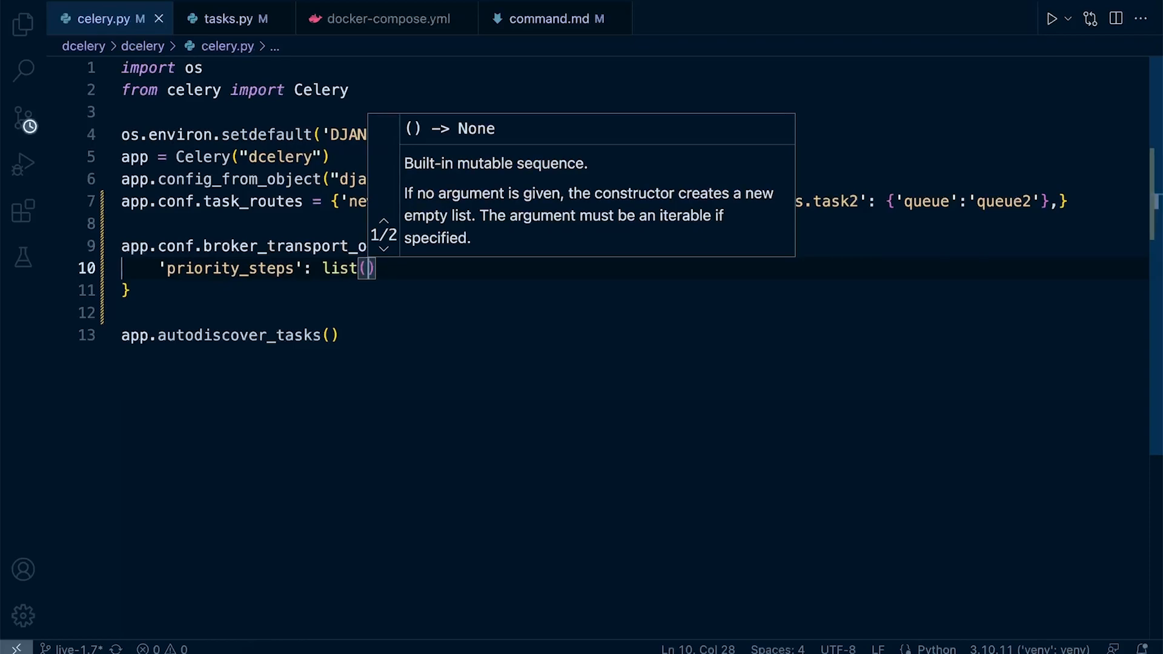
pyautogui.write('range')
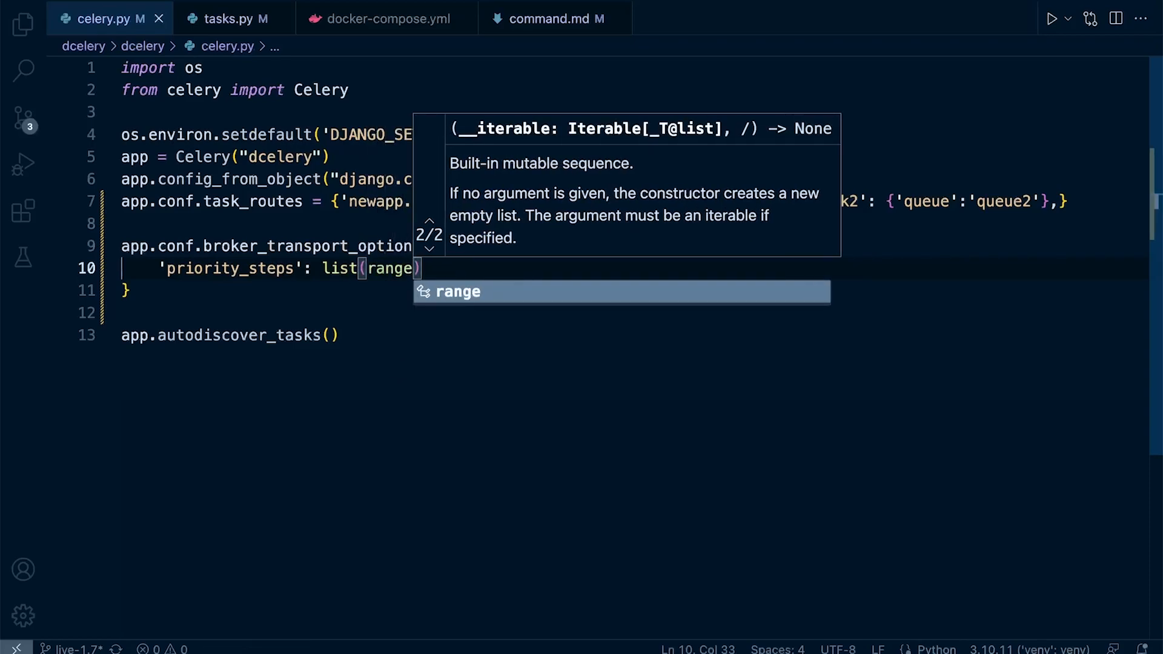
pyautogui.write('10')
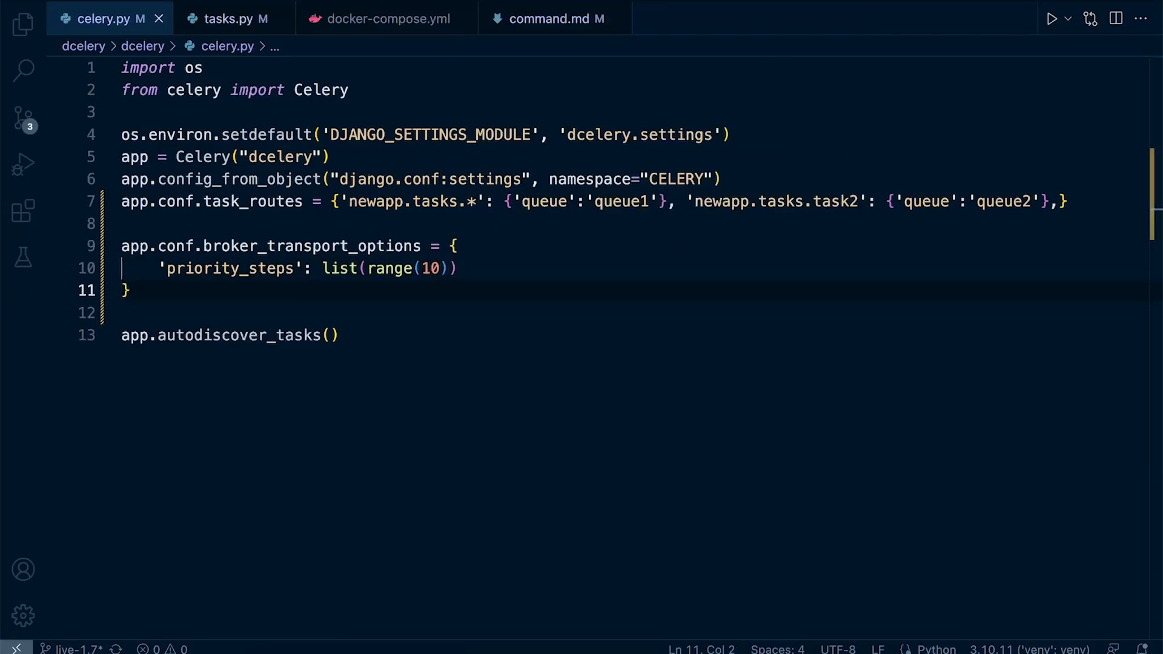
# Step: Add the 'sep': ':' entry to broker_transport_options
pyautogui.press('Enter')
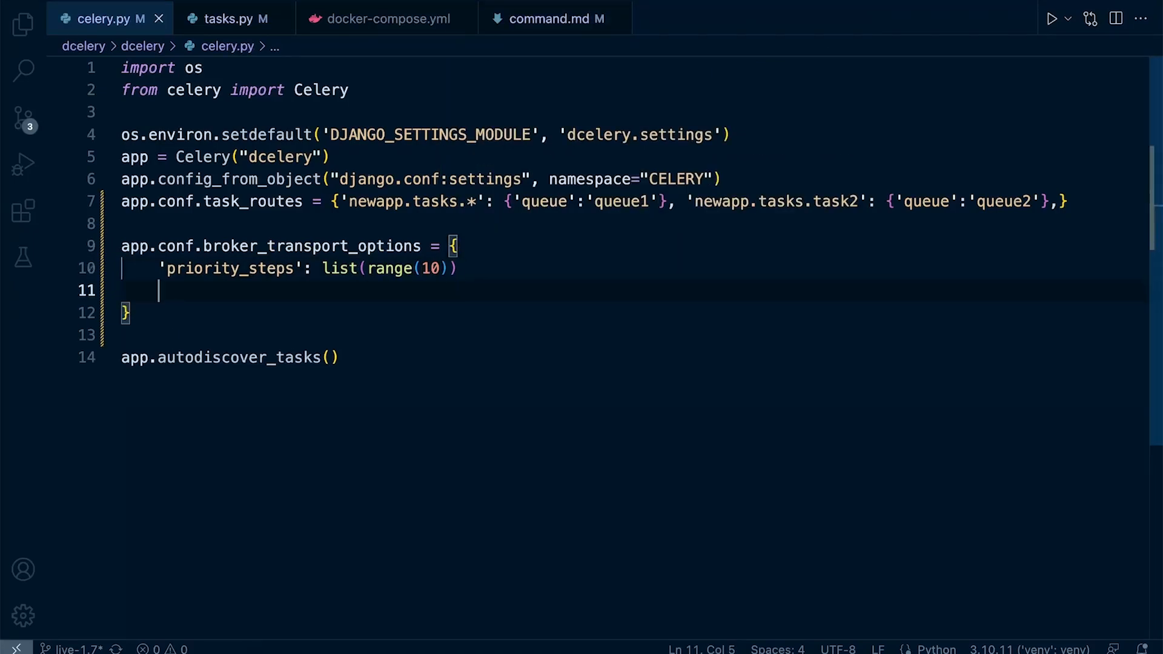
pyautogui.write("'s")
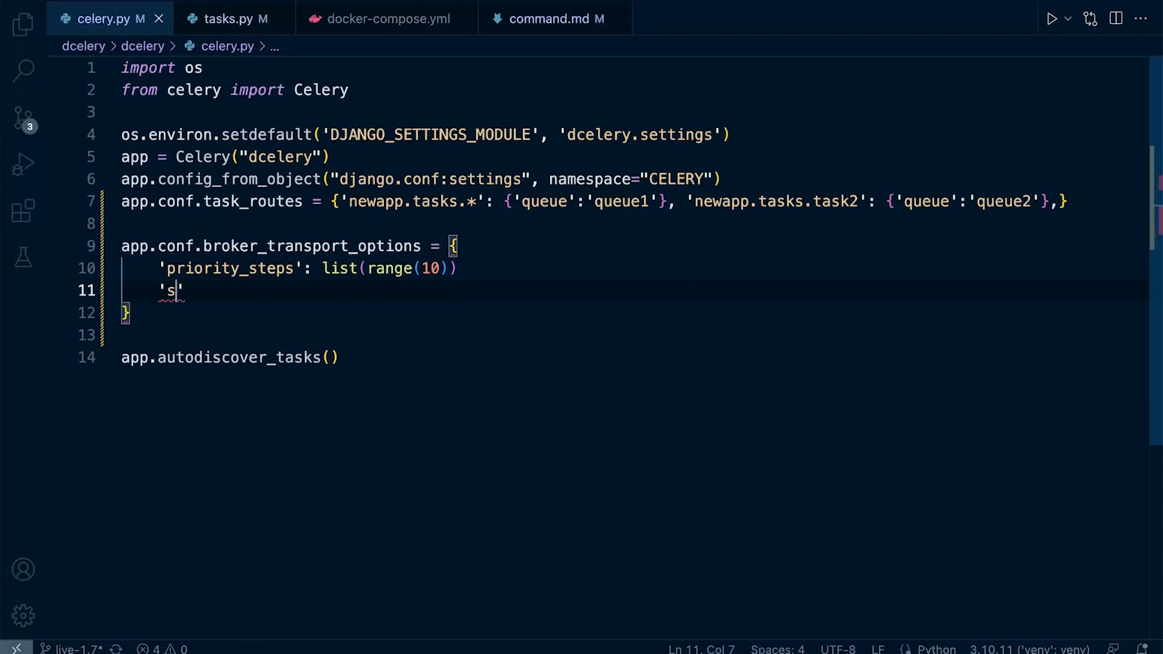
pyautogui.write('ep')
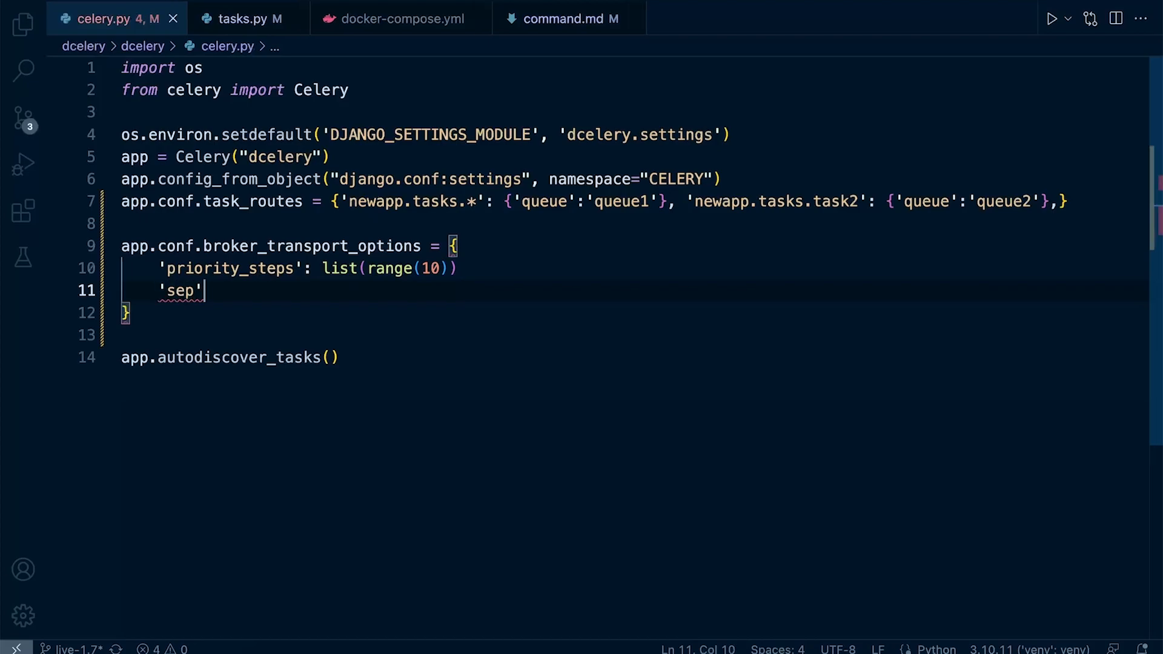
pyautogui.write(":''")
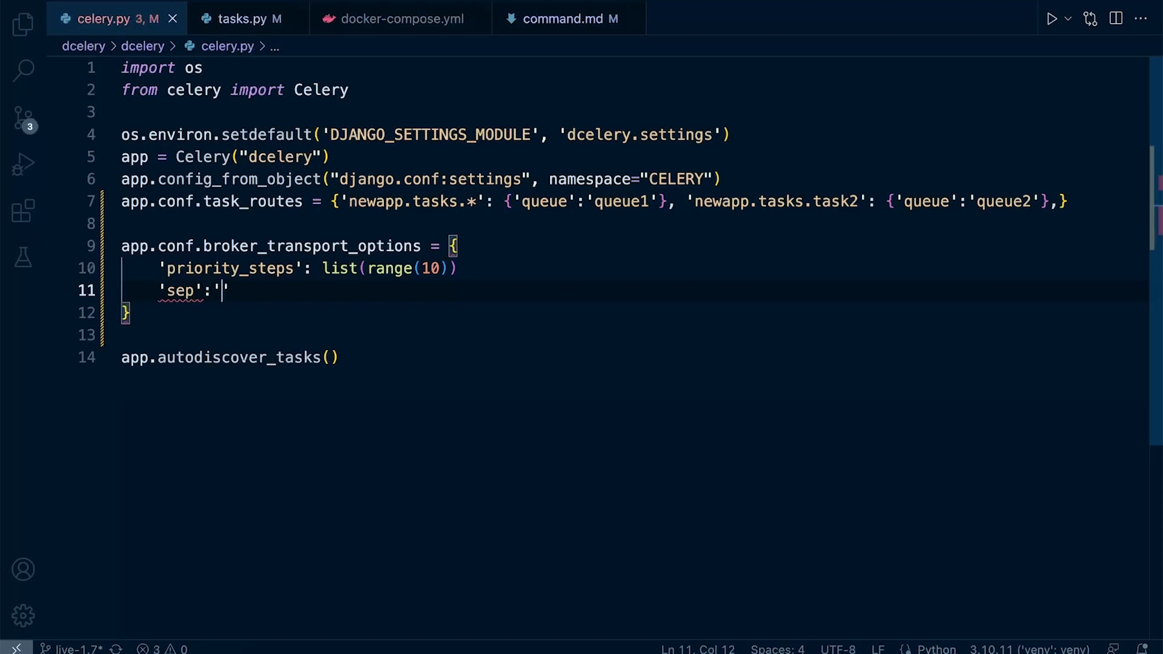
pyautogui.write(":',")
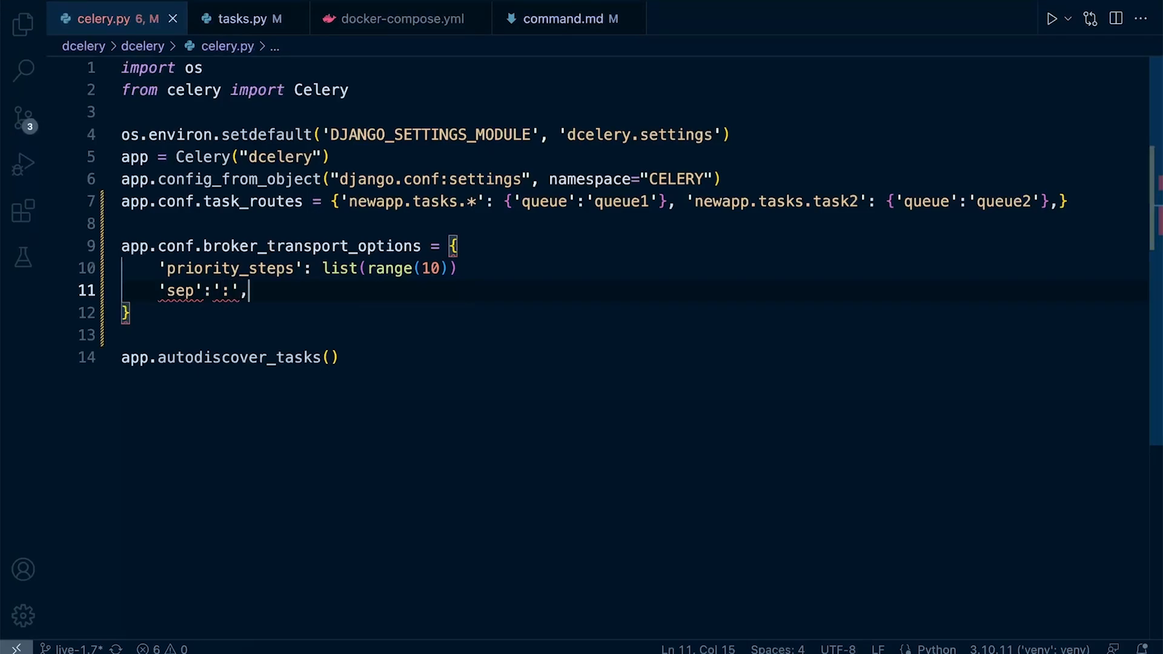
# Step: Add 'queue_order_strategy': 'priority' and close the block without the blank line
pyautogui.write(',')
pyautogui.press('Enter')
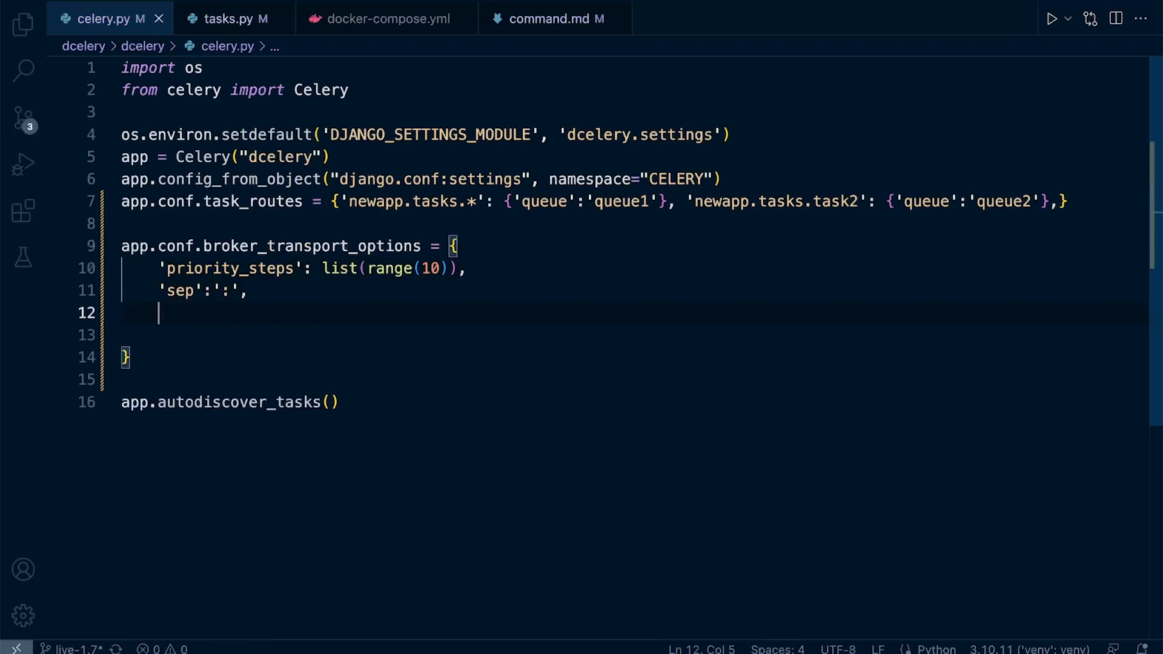
pyautogui.write("'queue'")
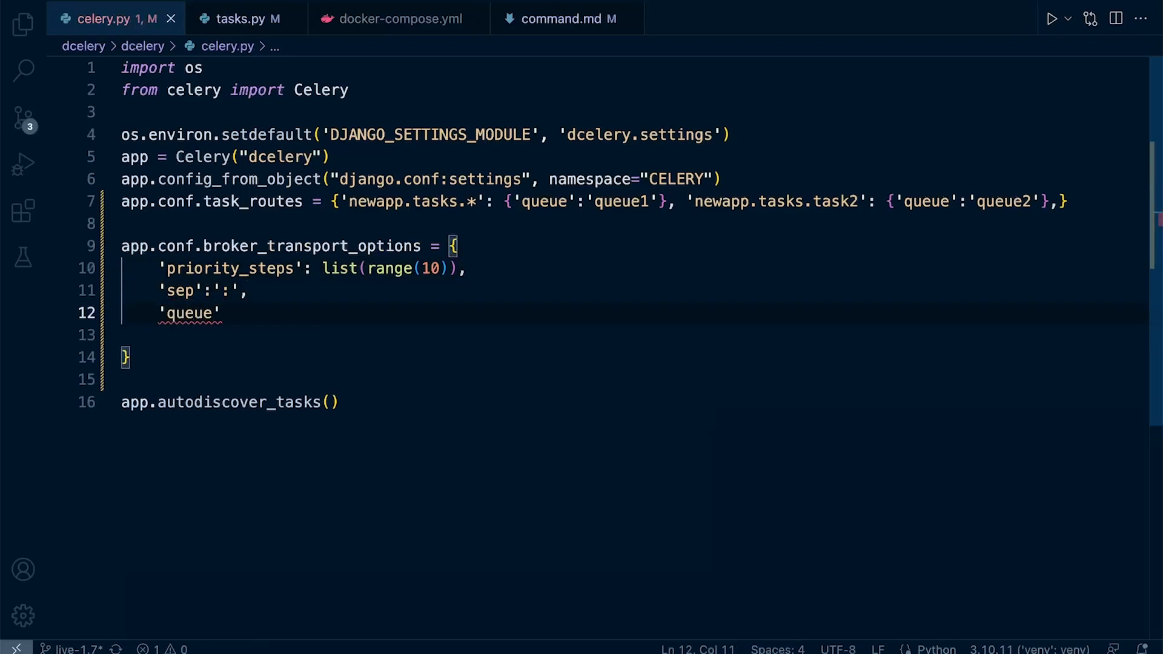
pyautogui.write('_order')
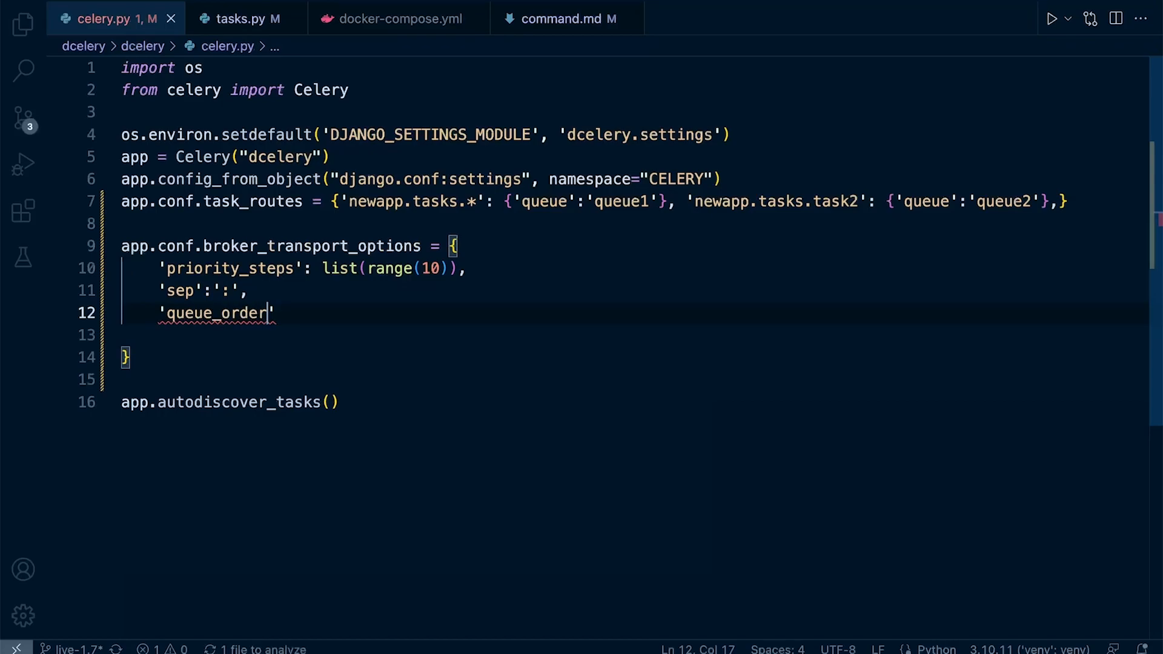
pyautogui.write('_')
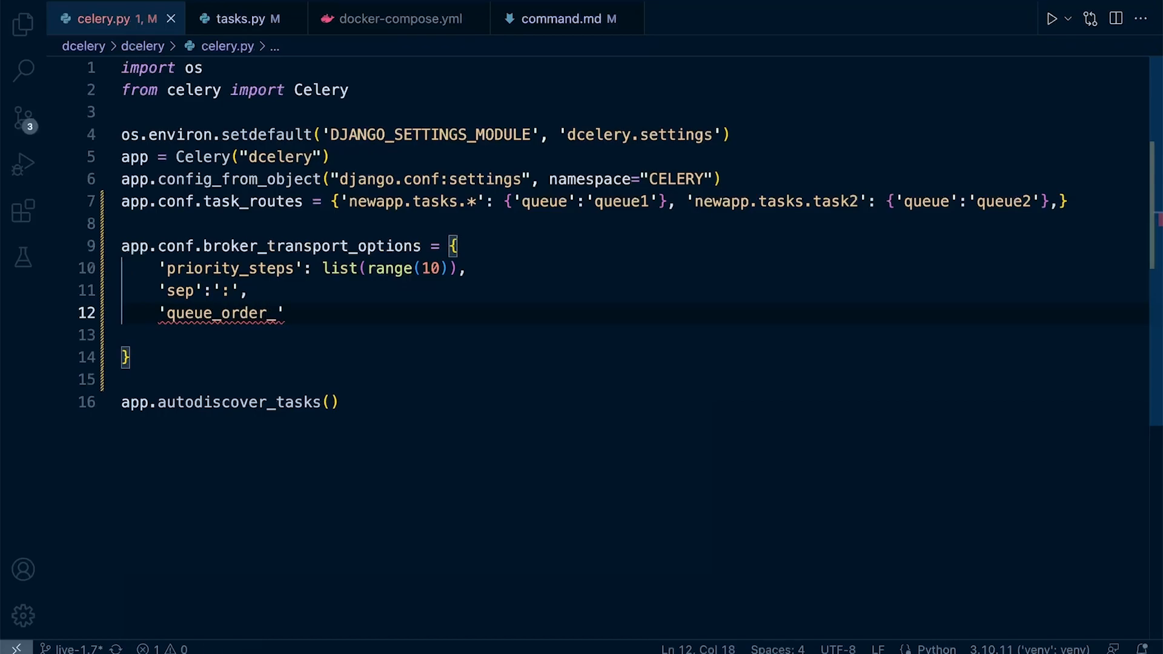
pyautogui.write('str')
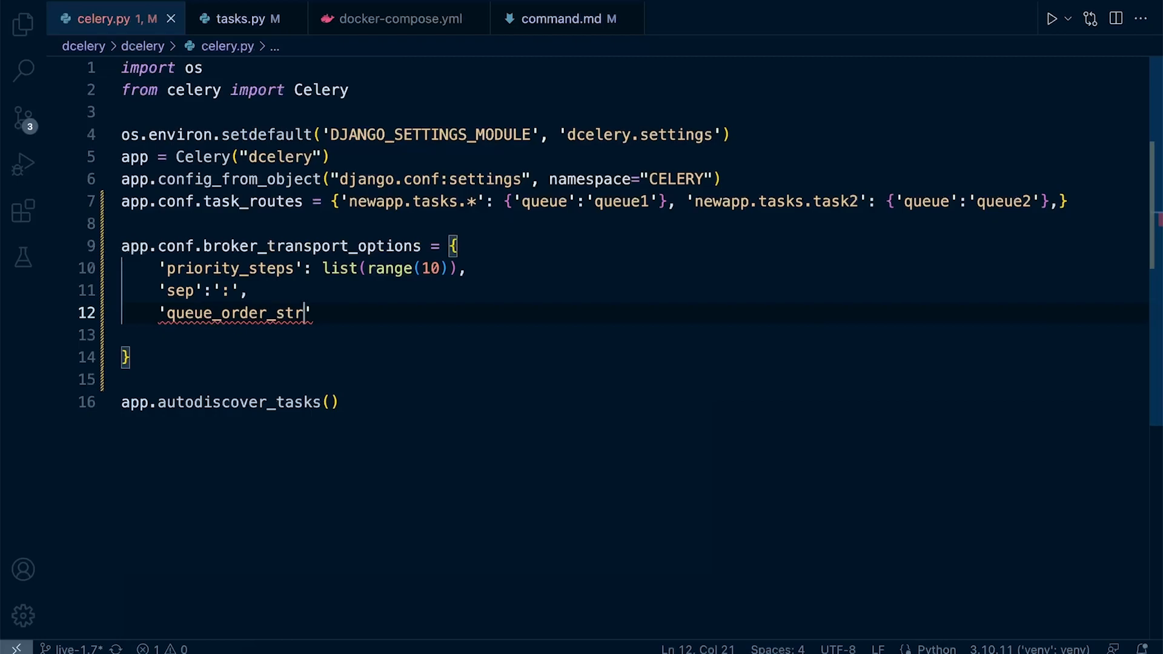
pyautogui.write("ategy'")
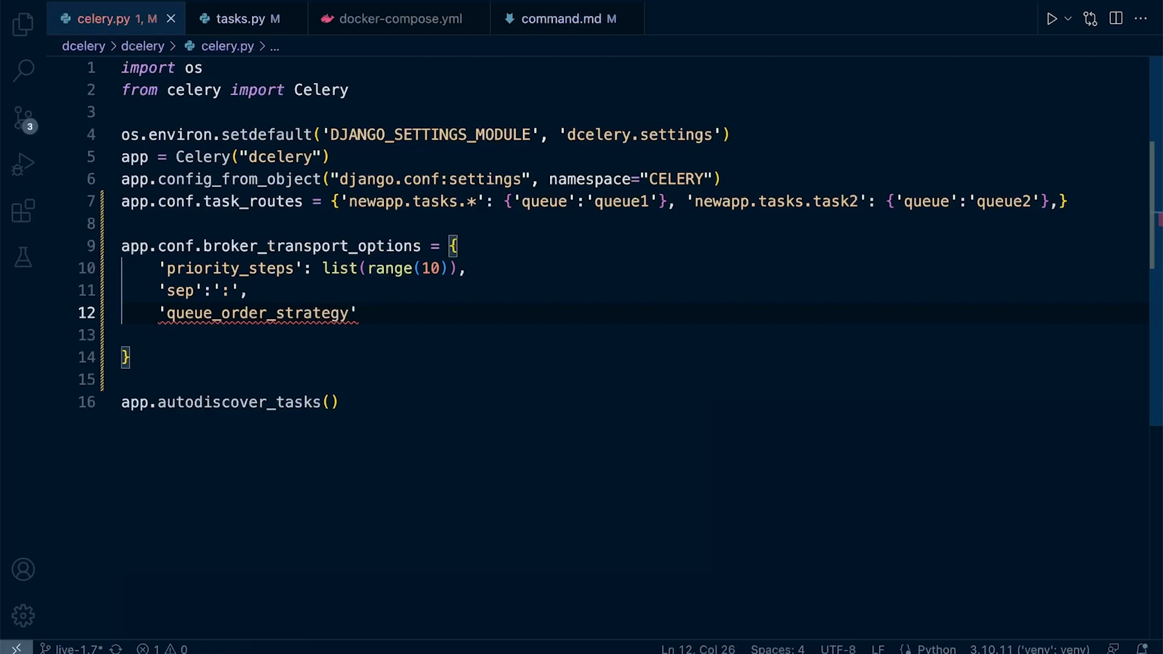
pyautogui.write(":'pro")
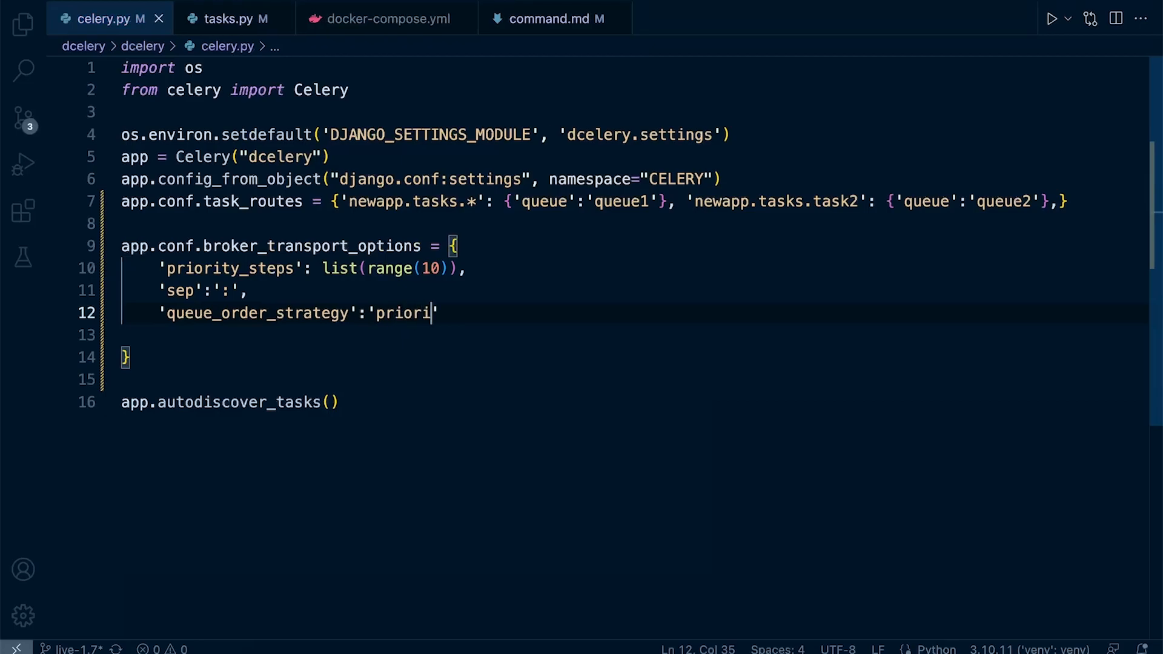
pyautogui.write("ty',")
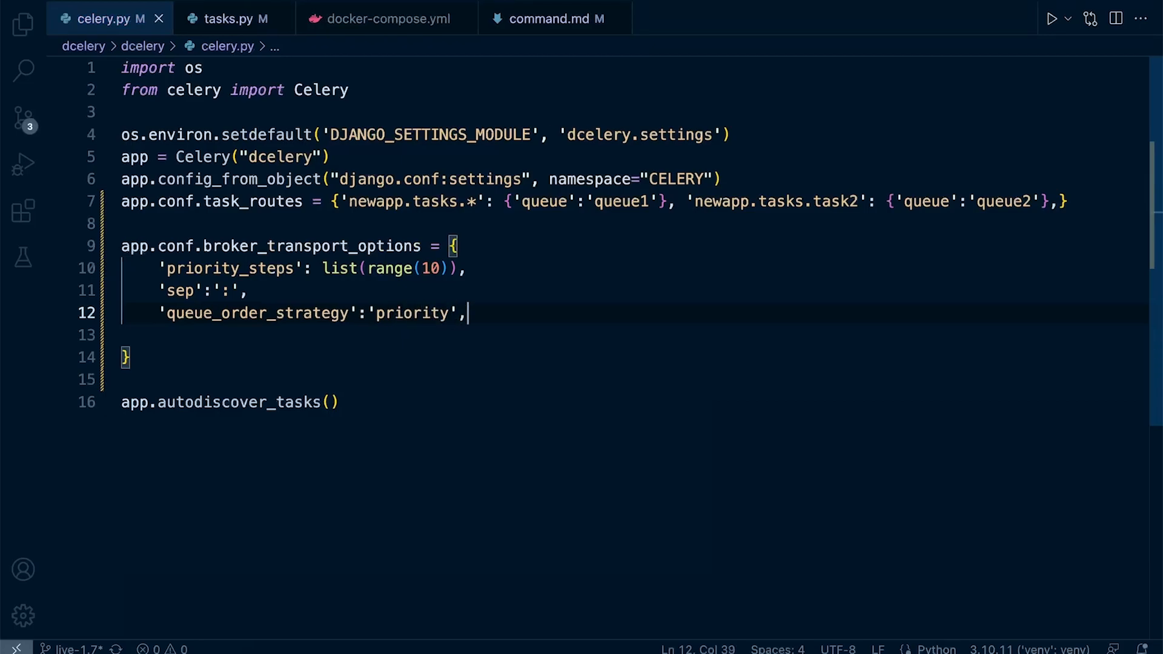
pyautogui.press('Backspace')
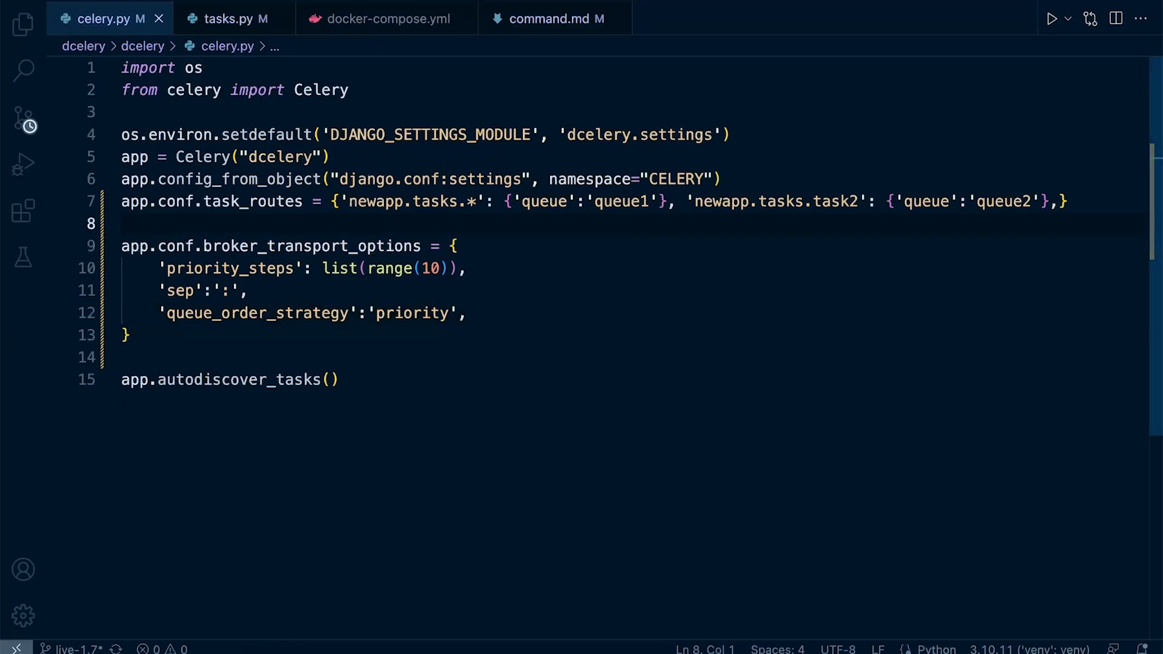
# Step: Comment out the task_routes line and show the project files down to docker-compose.yml
pyautogui.press('ctrl+/')
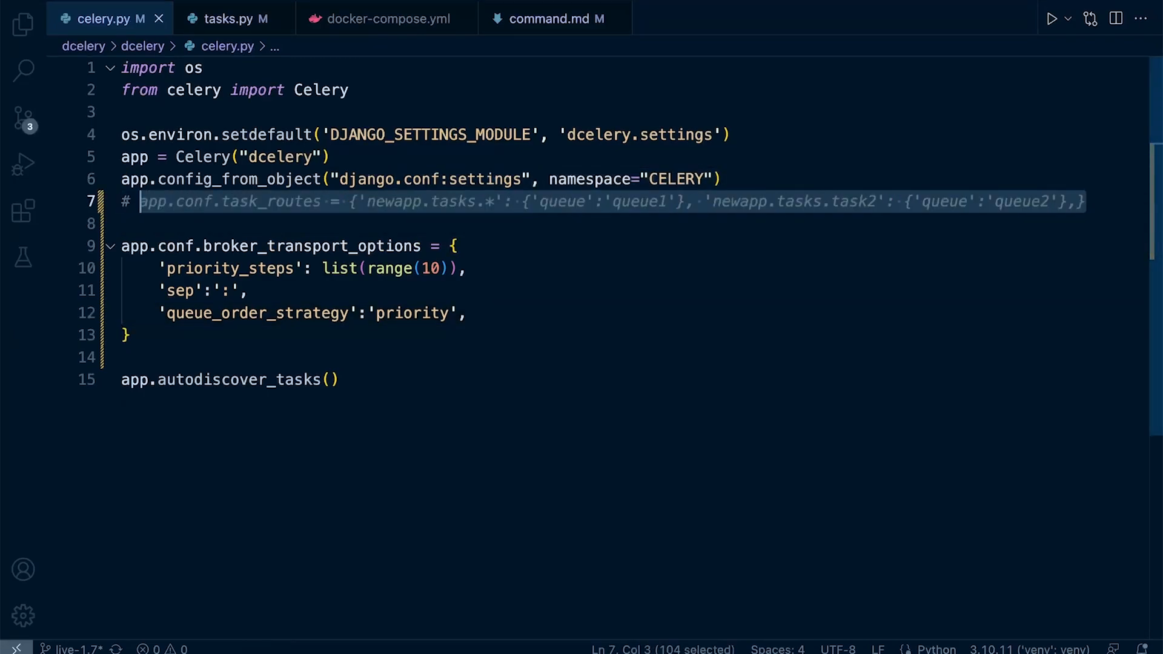
pyautogui.click(329, 379)
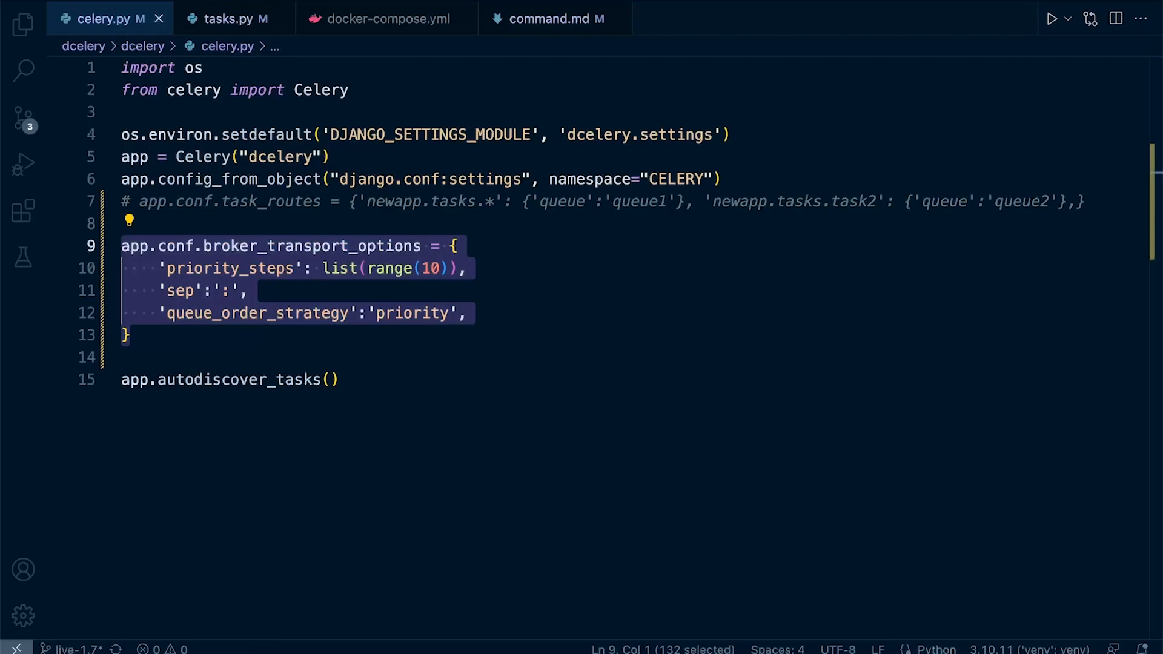
pyautogui.click(249, 289)
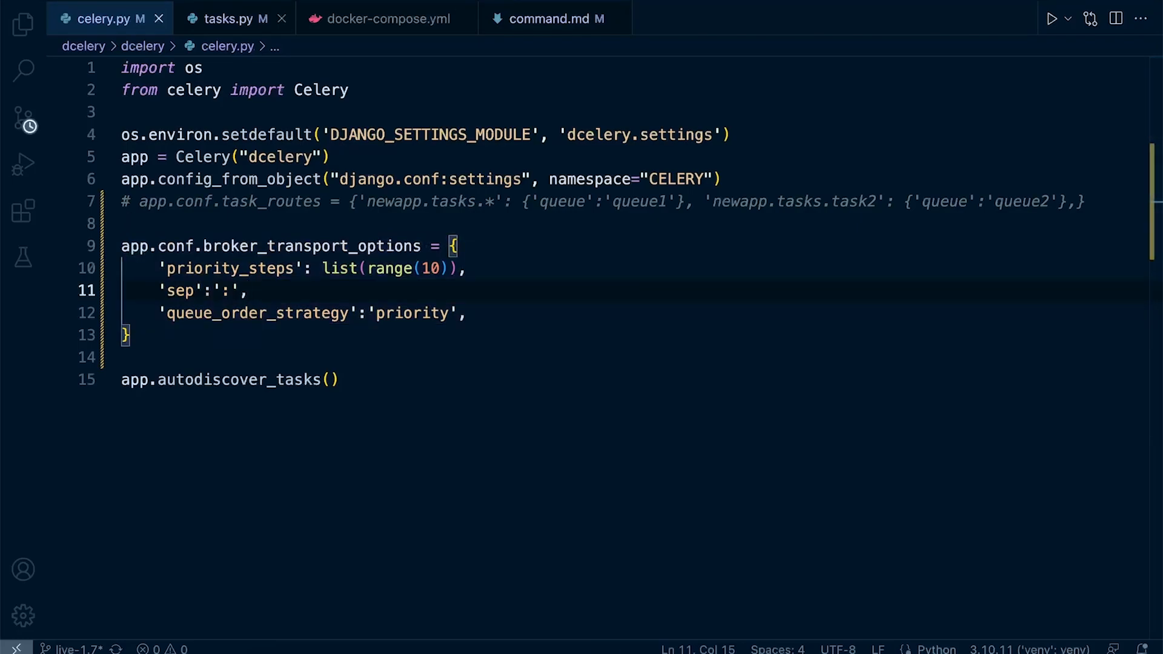
pyautogui.click(23, 25)
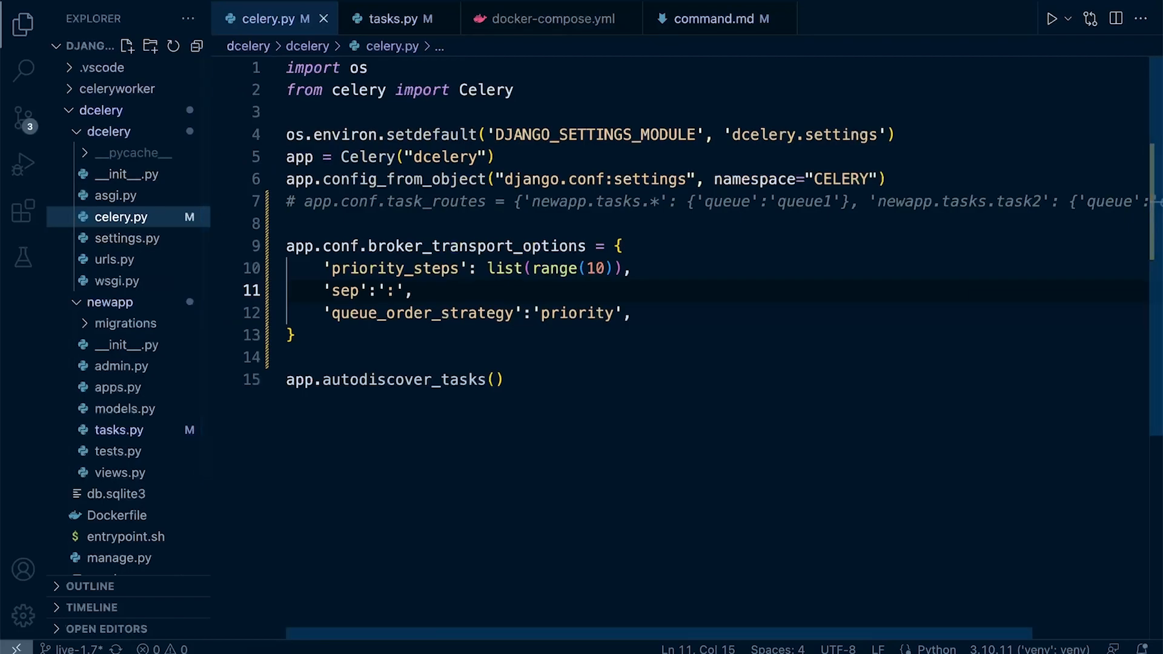
pyautogui.scroll(-3)
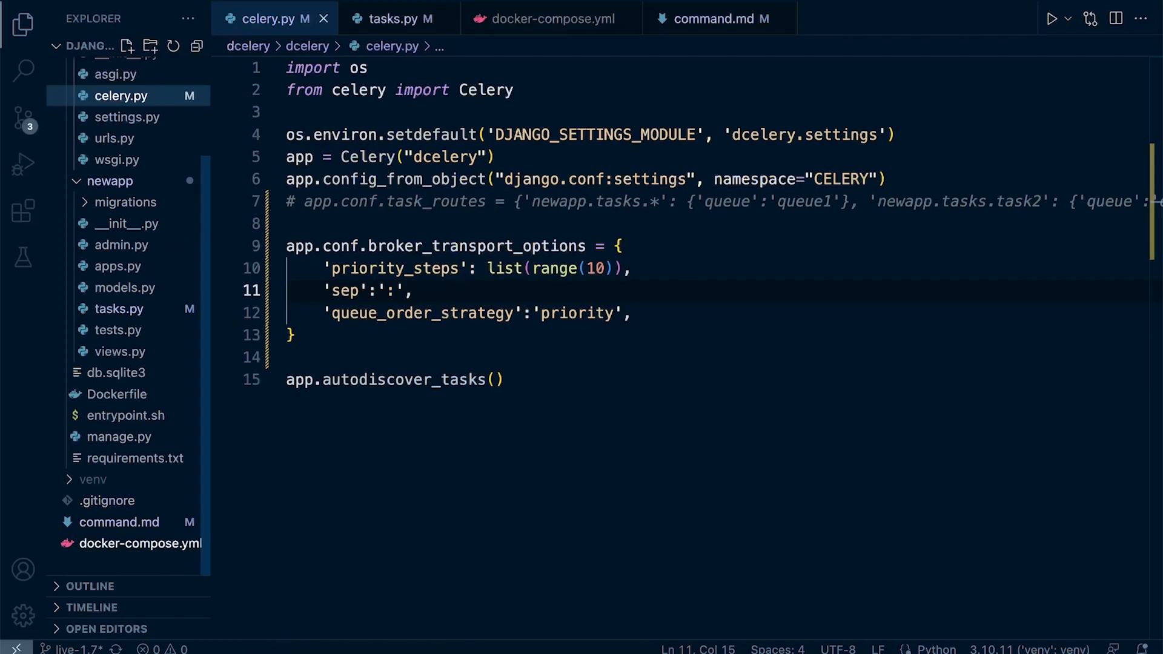
# Step: Comment out the whole celery2 service in docker-compose.yml
pyautogui.click(550, 18)
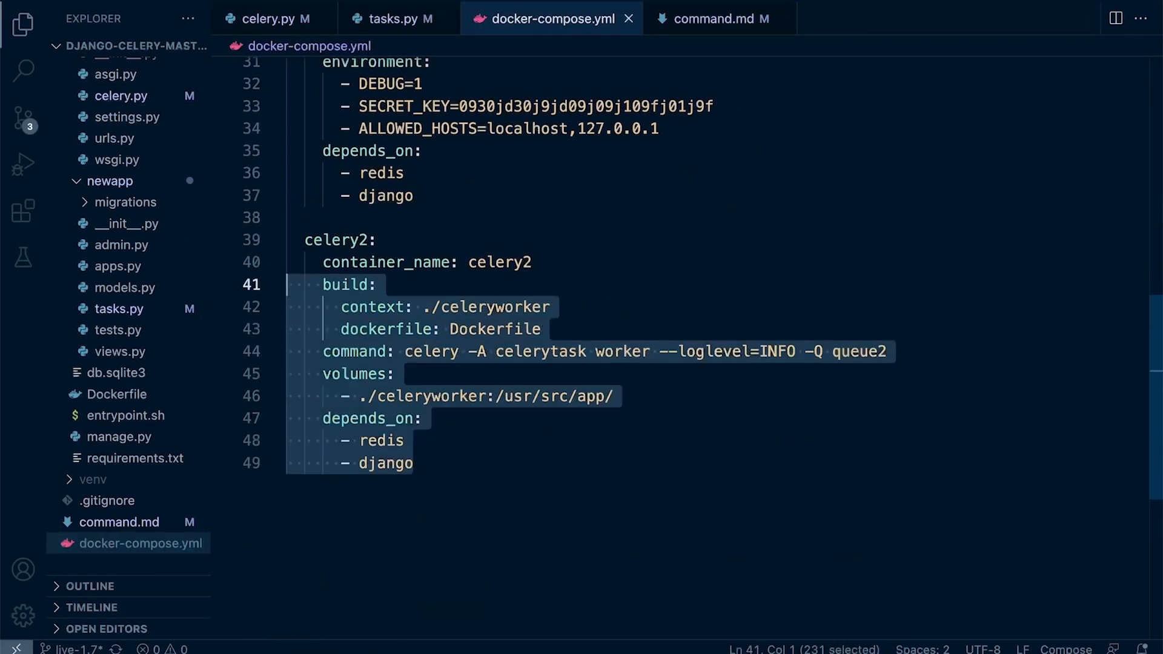
pyautogui.press('ctrl+/')
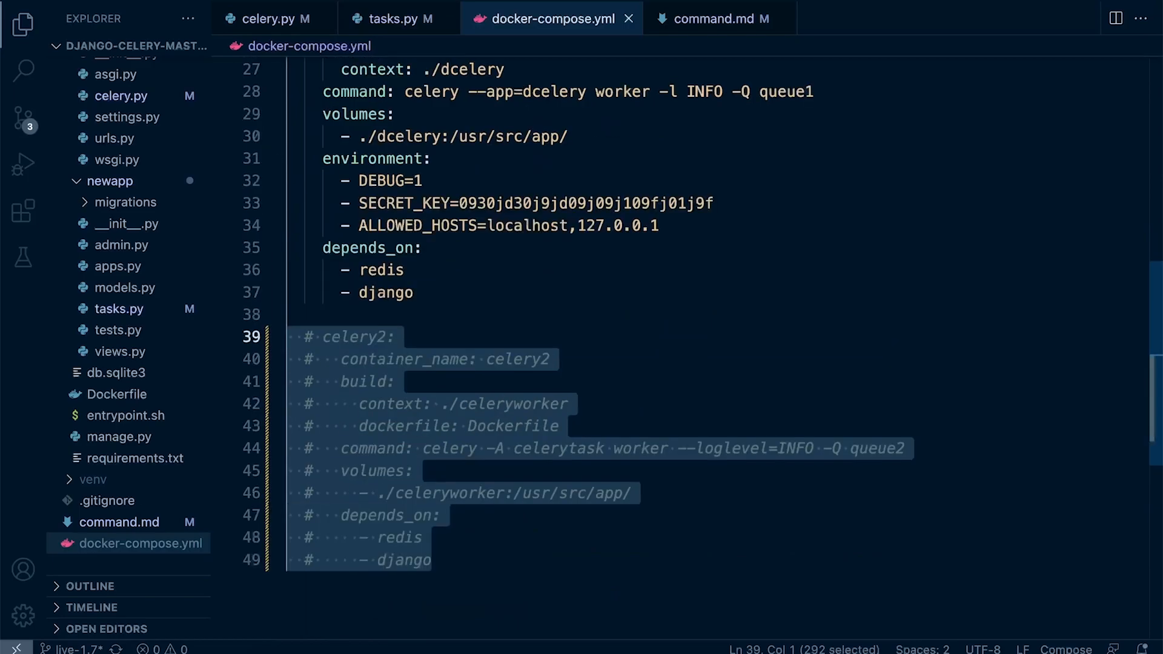
pyautogui.scroll(3)
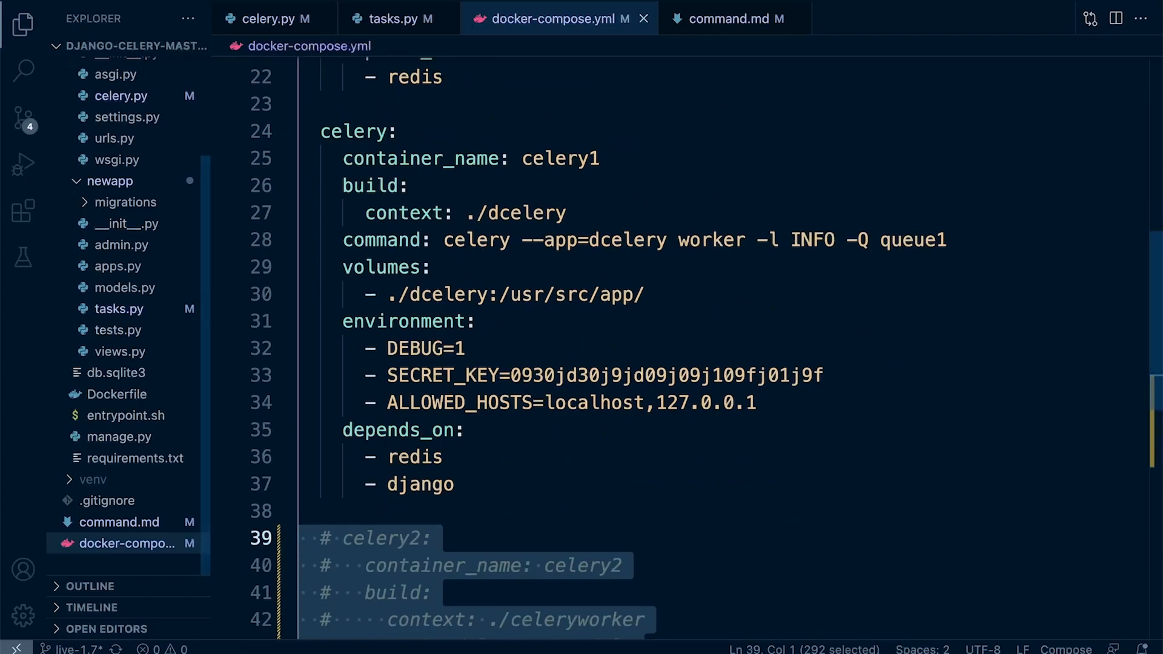
# Step: Make the celery worker listen on celery, celery:1, celery:2, celery:3 instead of queue1
pyautogui.doubleClick(912, 240)
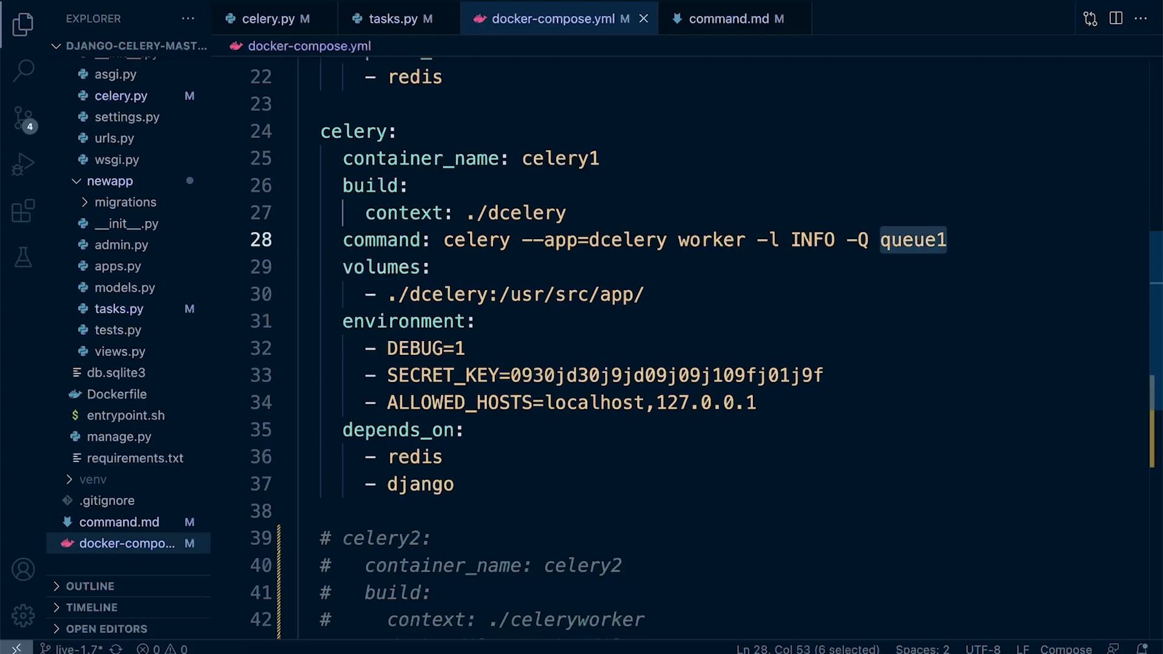
pyautogui.write('celery,')
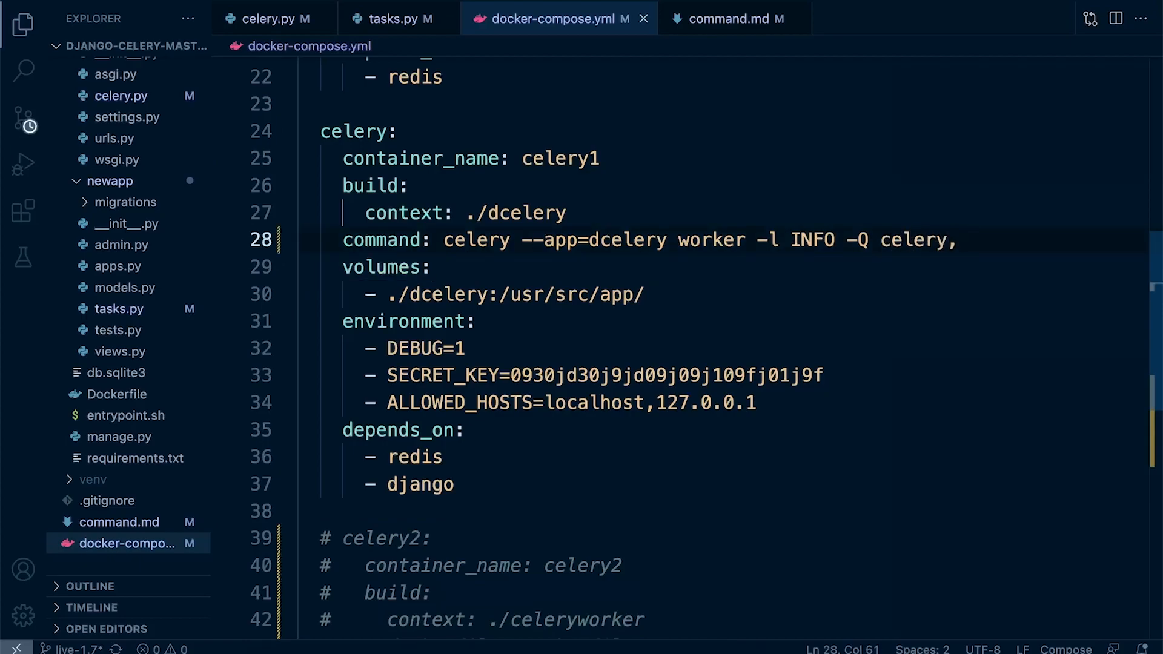
pyautogui.write('cerl')
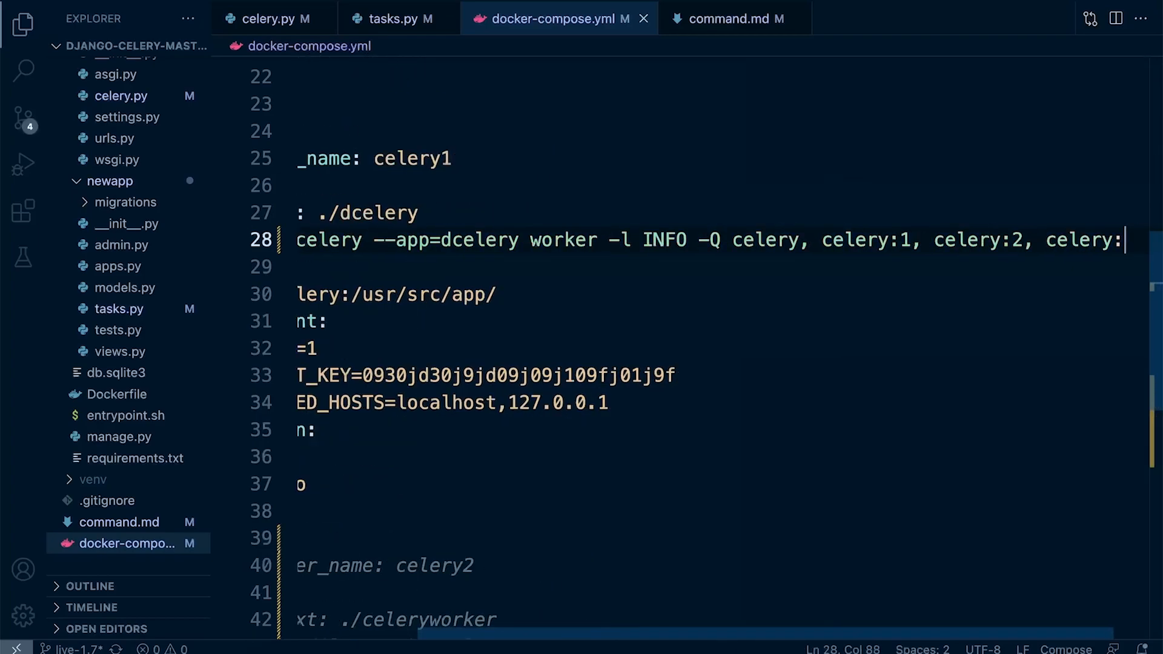
pyautogui.scroll(-3)
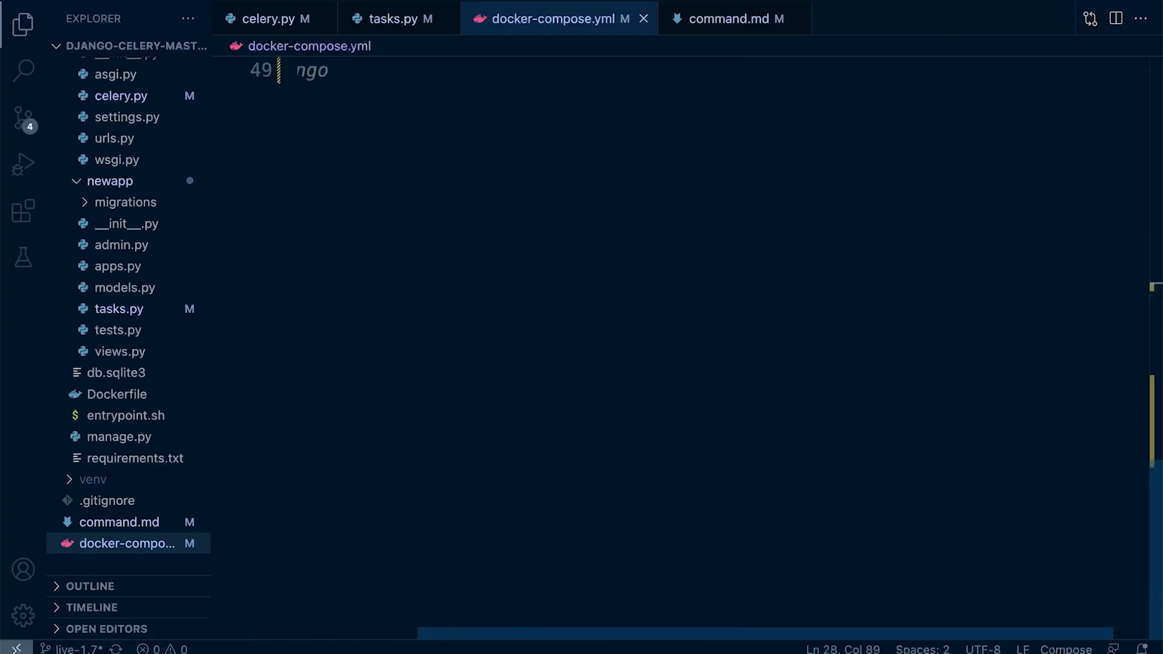
pyautogui.scroll(3)
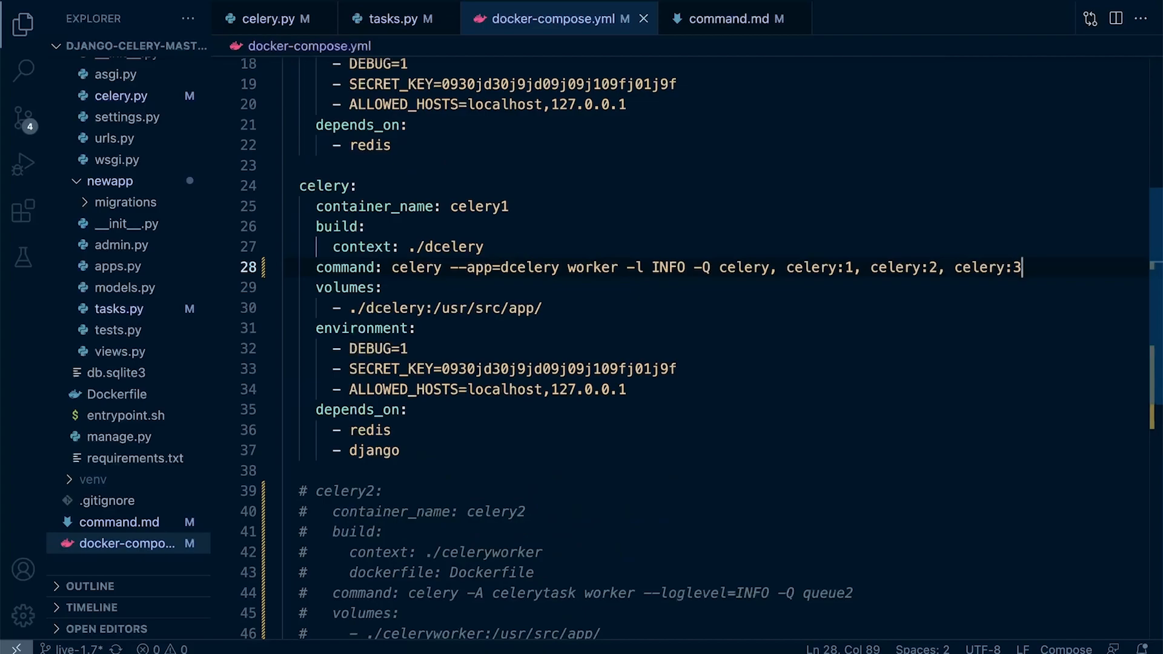
pyautogui.moveTo(530, 640)
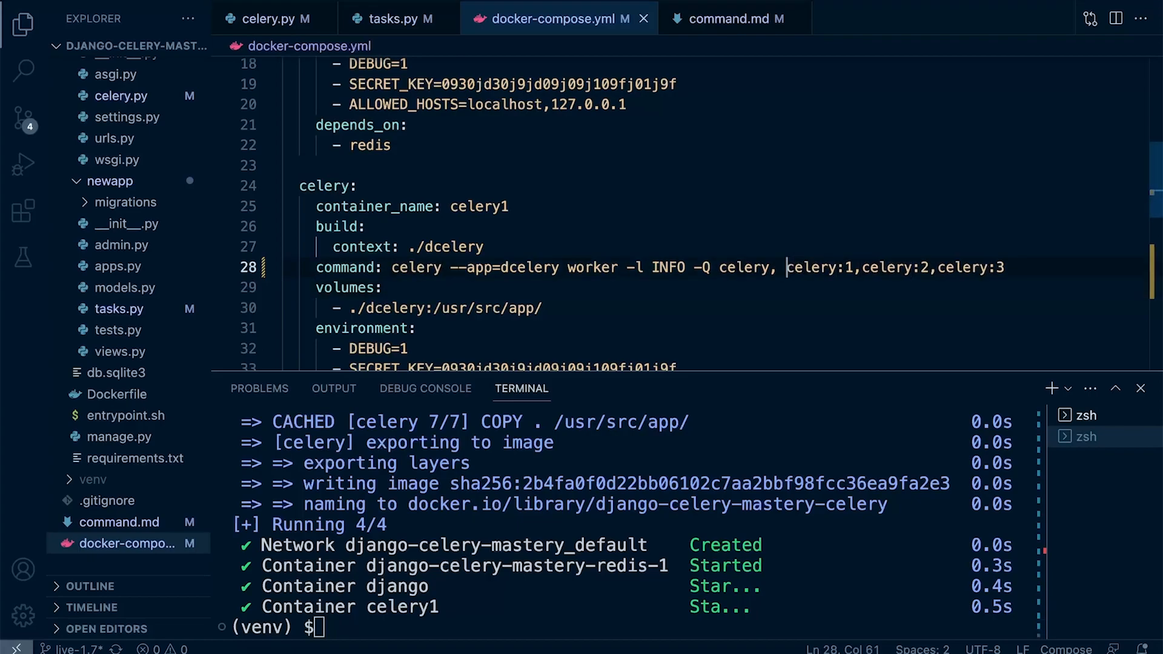
# Step: Check the rebuilt celery1 container's logs for the celery, celery:1, celery:2, celery:3 queues
pyautogui.press('Backspace')
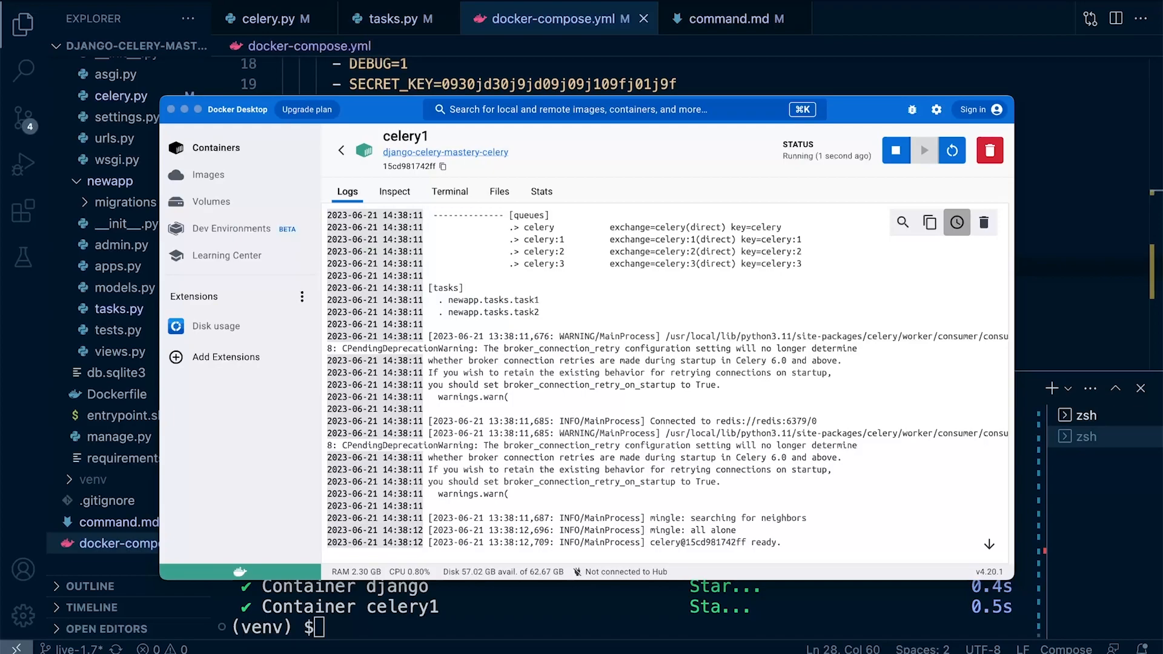
pyautogui.scroll(3)
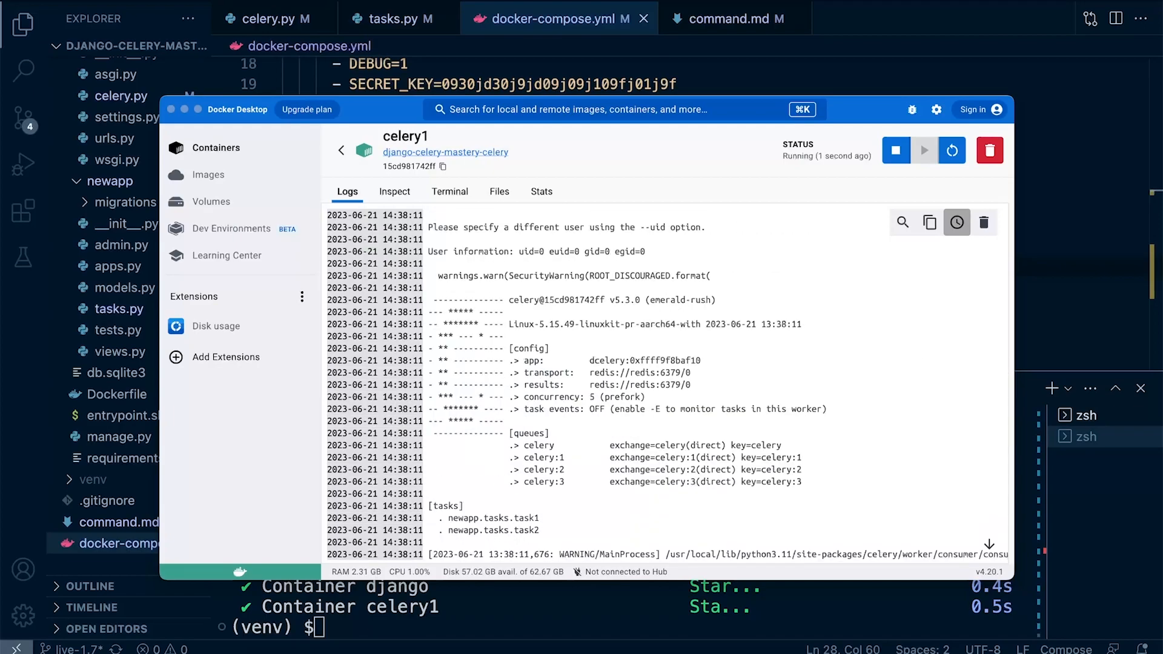
pyautogui.scroll(-3)
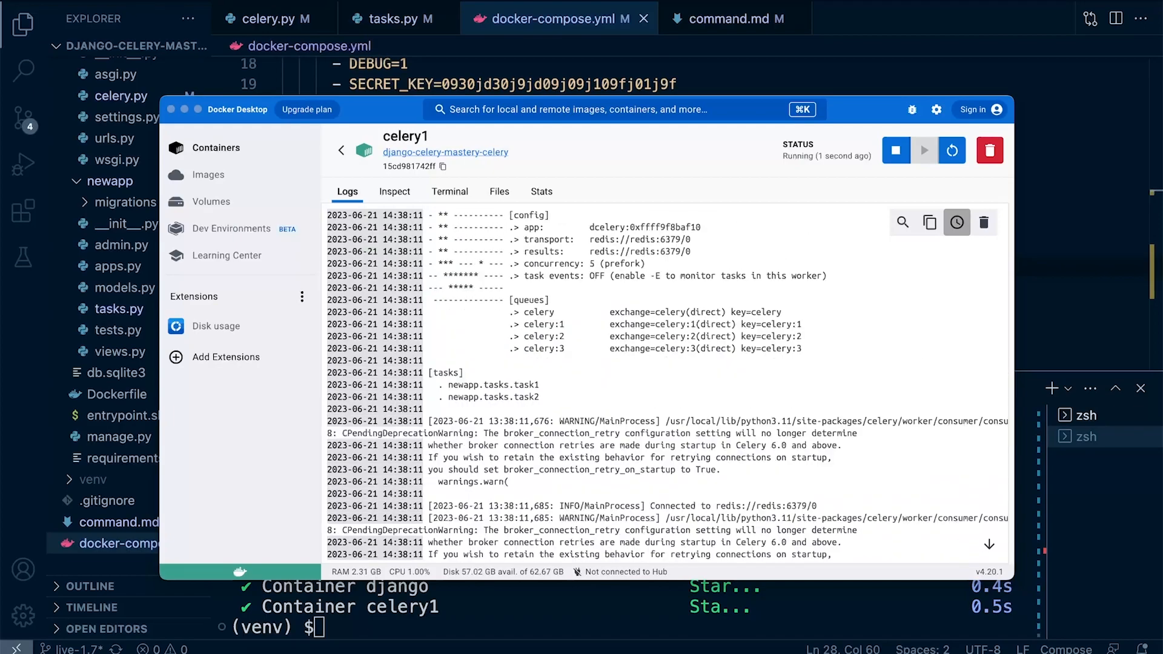
pyautogui.scroll(3)
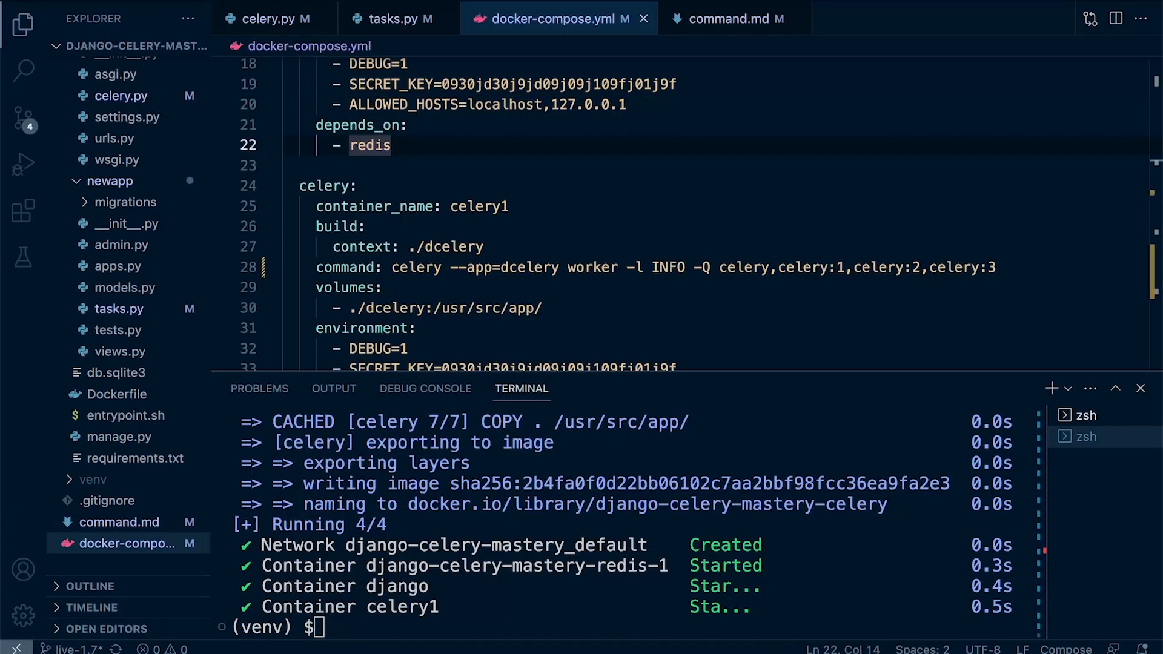
# Step: Rename the duplicate tasks to tp2–tp4 on queues celery:1, celery:2, celery:3 in tasks.py
pyautogui.click(392, 19)
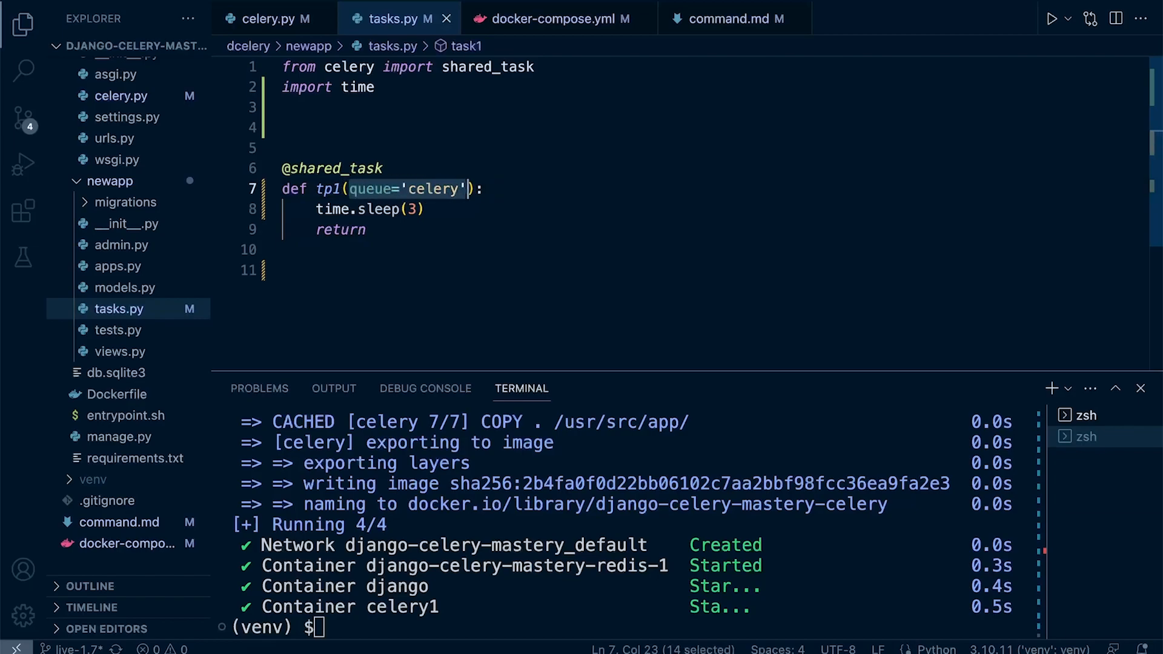
pyautogui.click(285, 270)
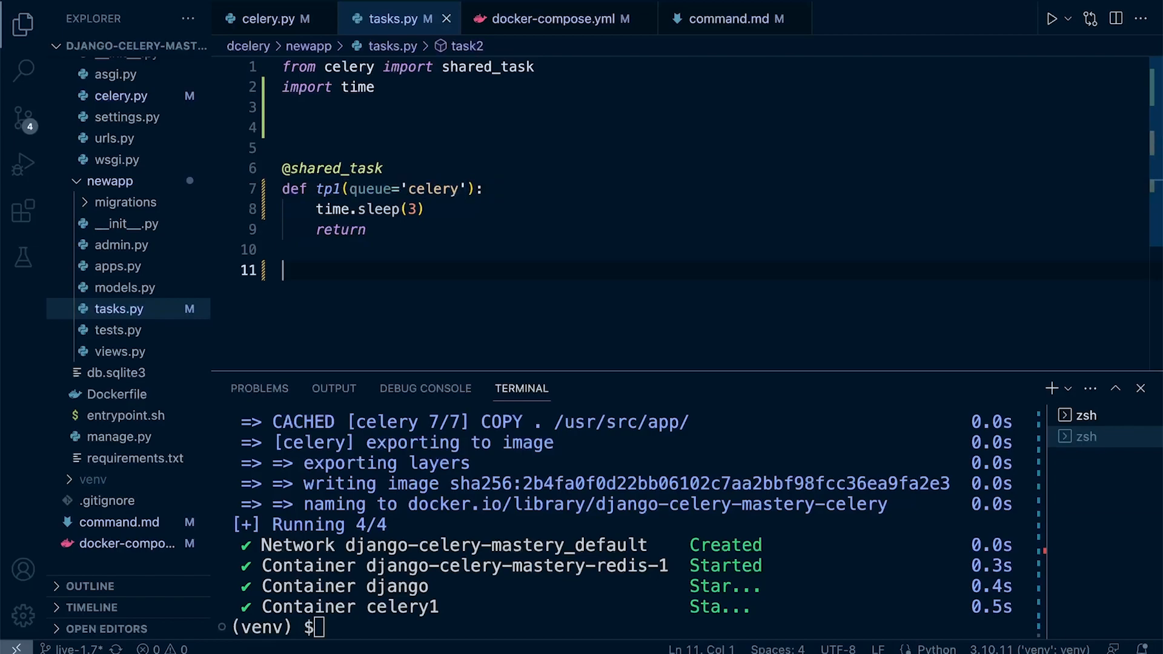
pyautogui.click(365, 229)
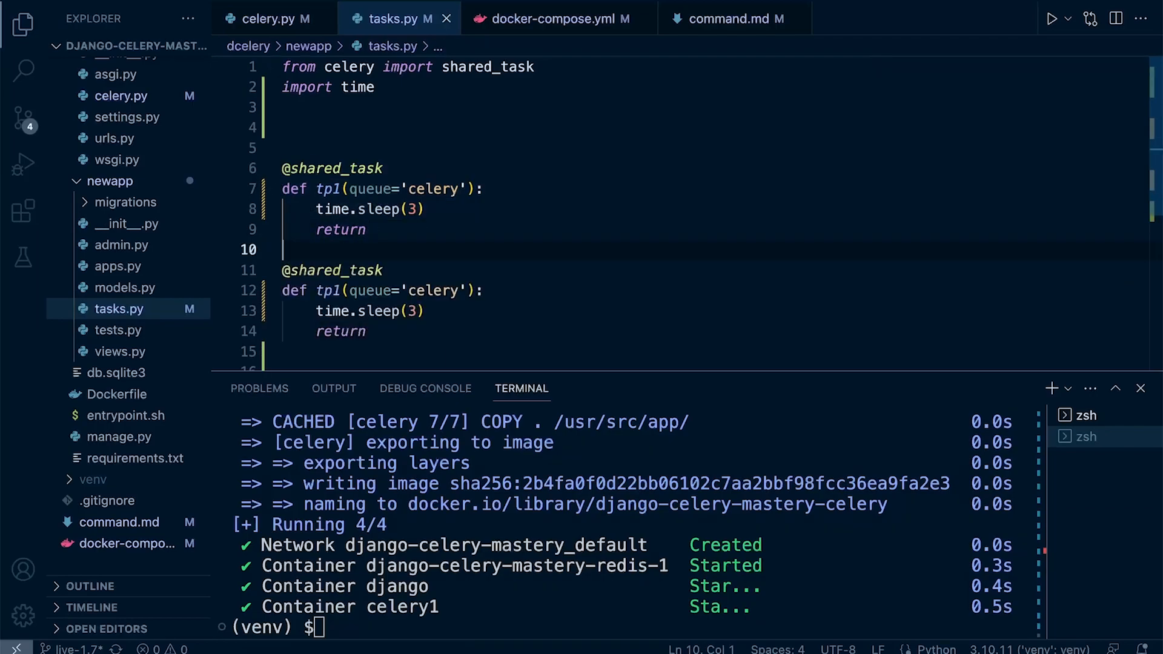
pyautogui.write(':1')
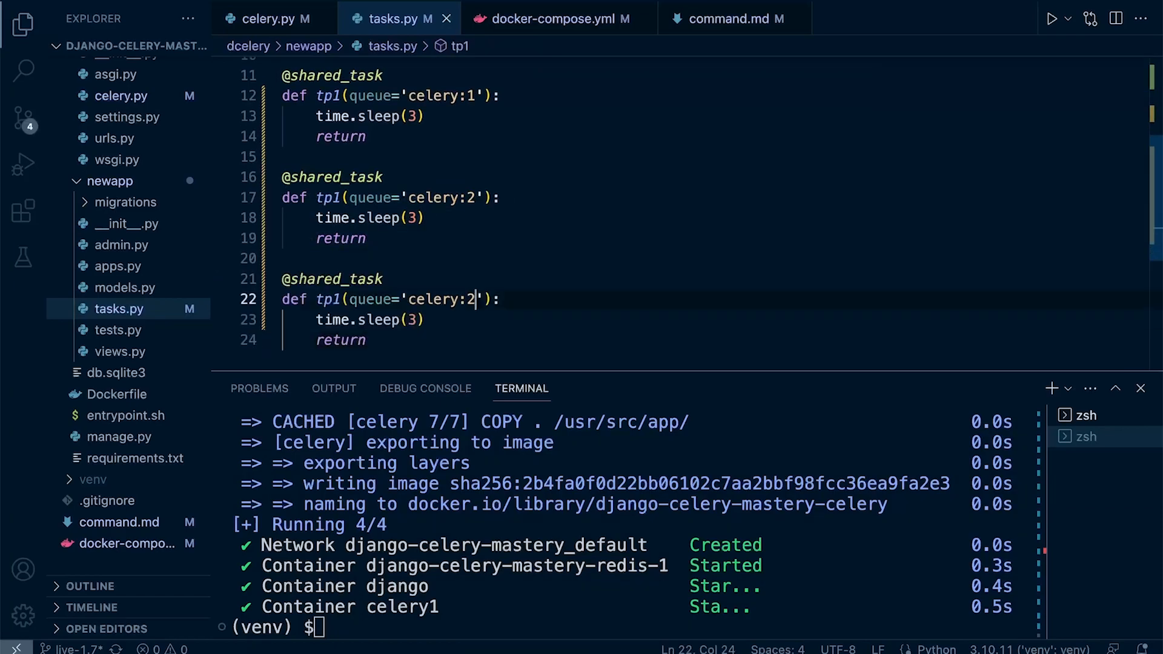
pyautogui.write('3')
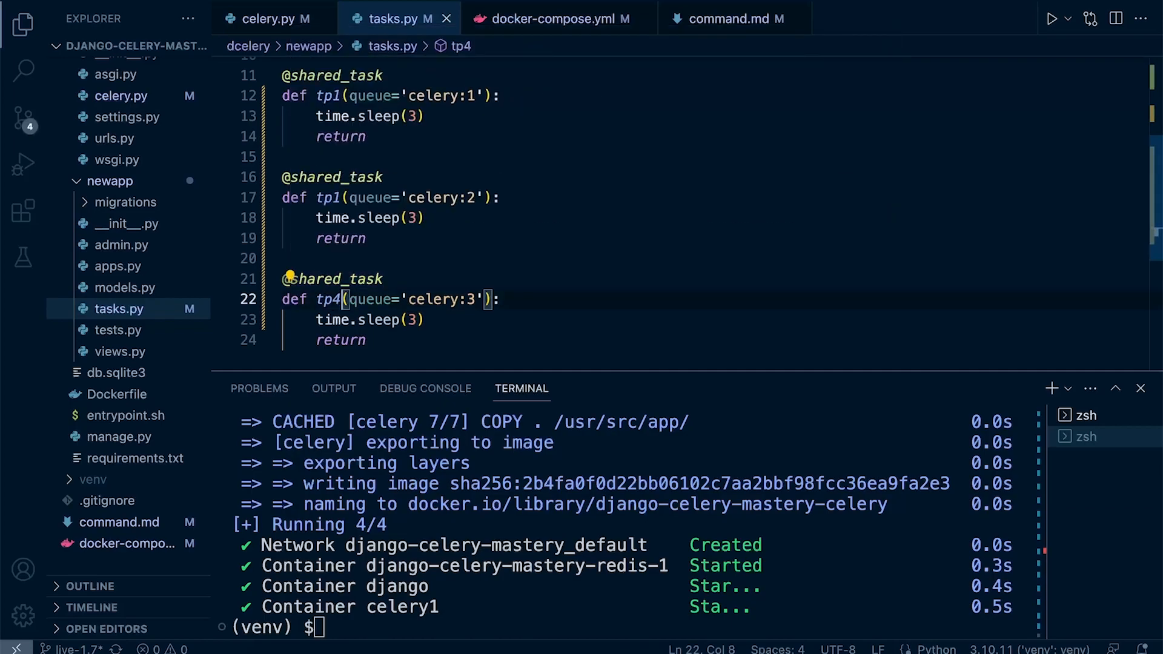
# Step: Remove the extra blank line above the tasks and ready docker-compose up -d --build
pyautogui.scroll(3)
pyautogui.write('2')
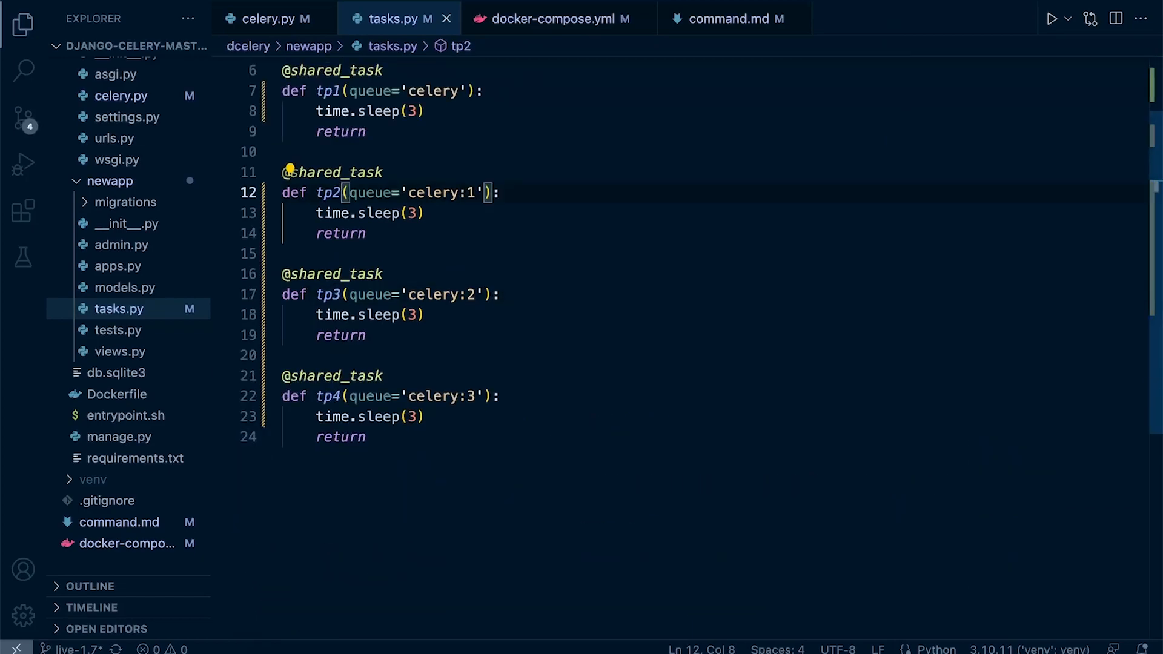
pyautogui.scroll(3)
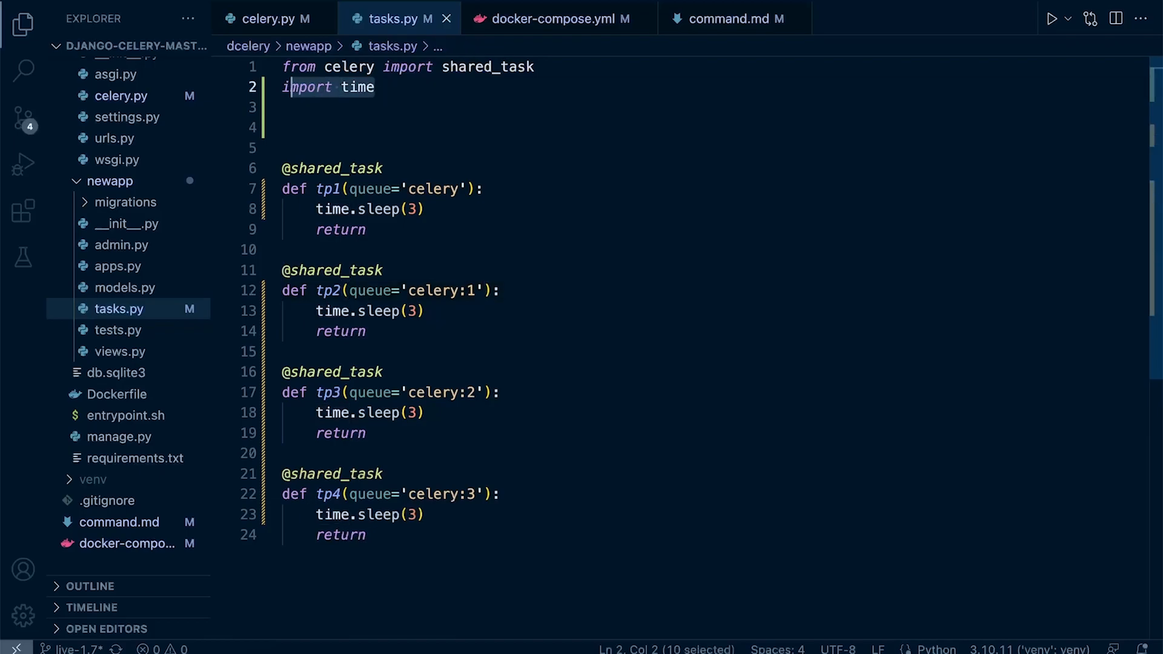
pyautogui.press('Backspace')
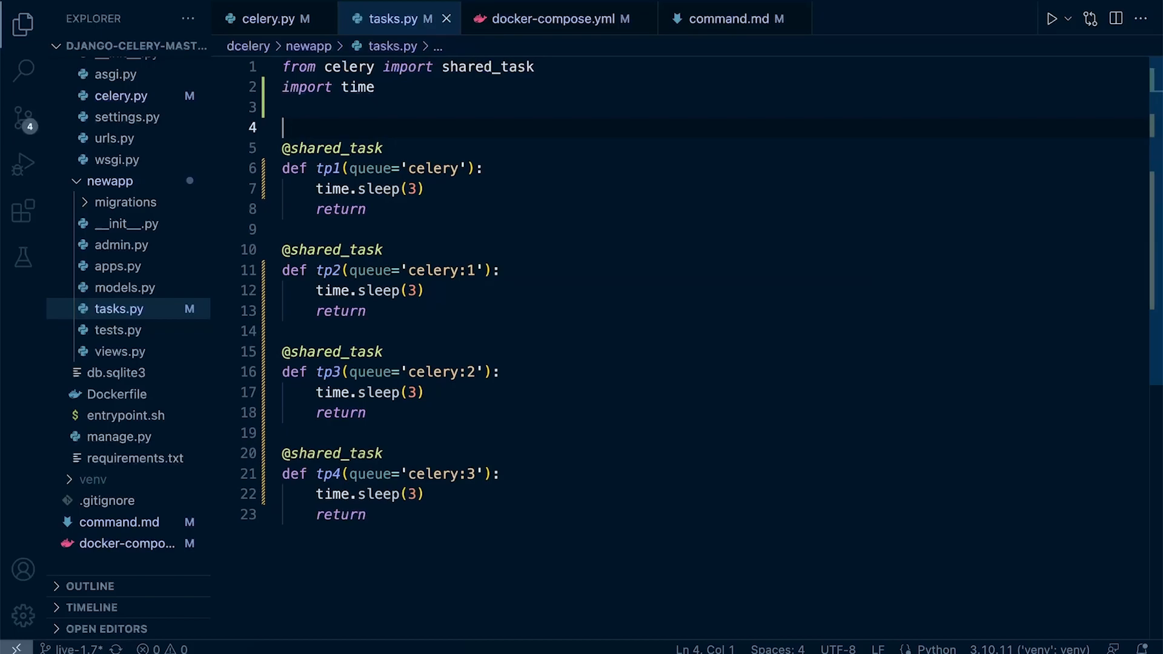
pyautogui.click(415, 189)
pyautogui.write('docker-compose up -d --build')
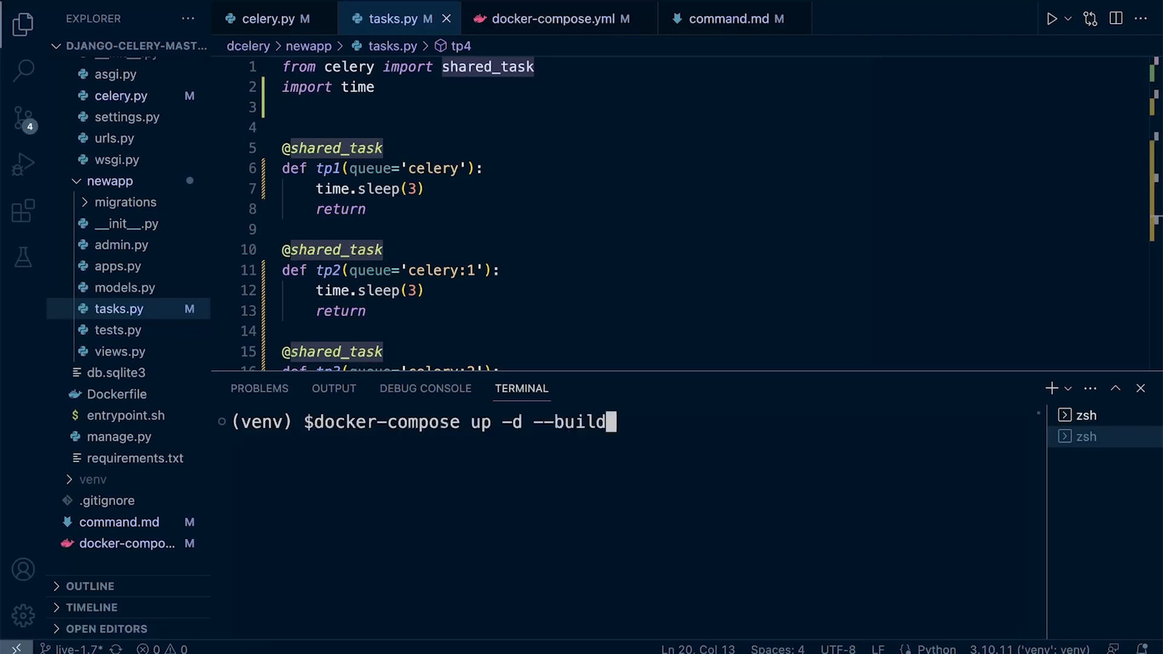
# Step: Rebuild the containers and check celery1 logs for the four queues and tasks tp1–tp4
pyautogui.press('Return')
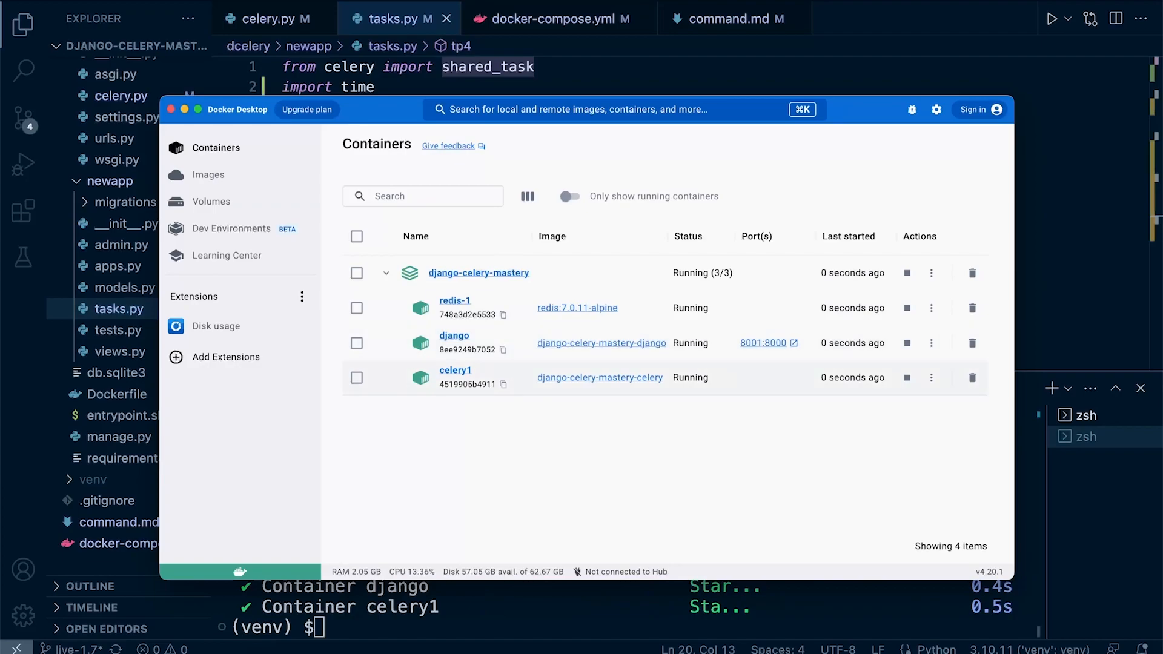
pyautogui.click(454, 370)
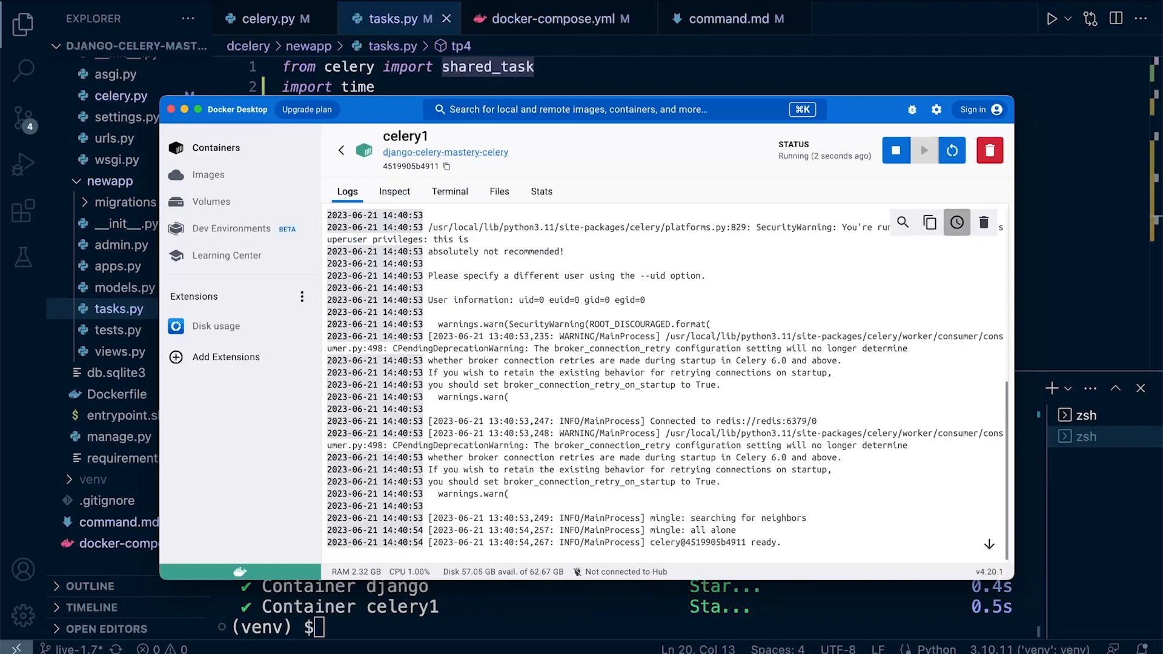
pyautogui.scroll(3)
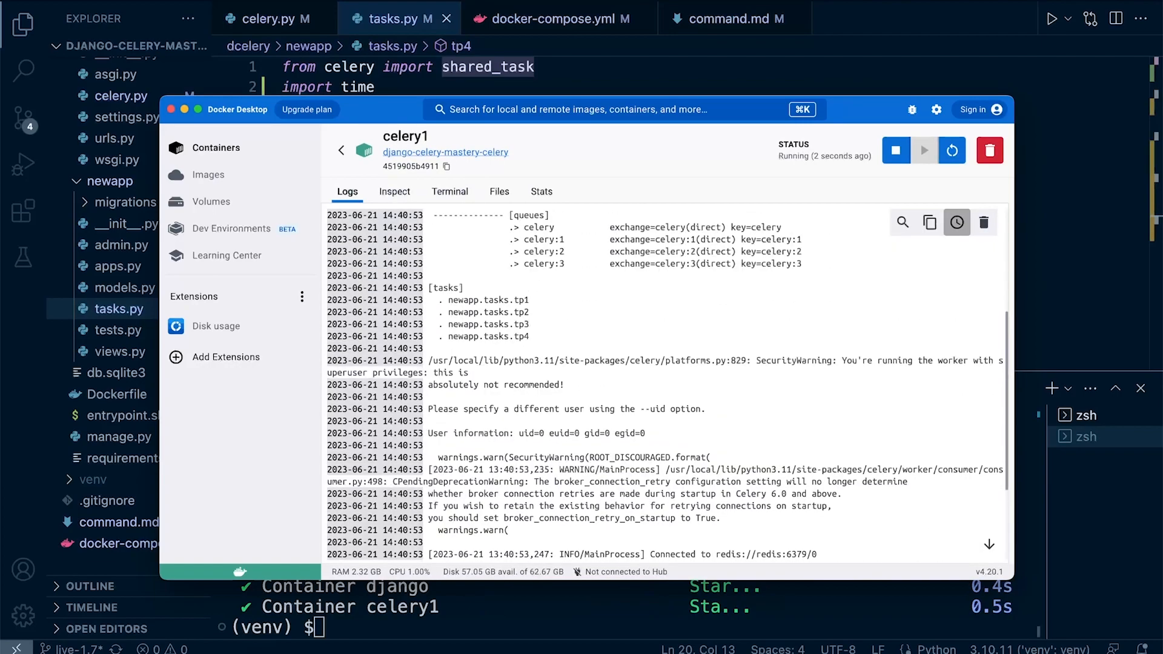
pyautogui.scroll(3)
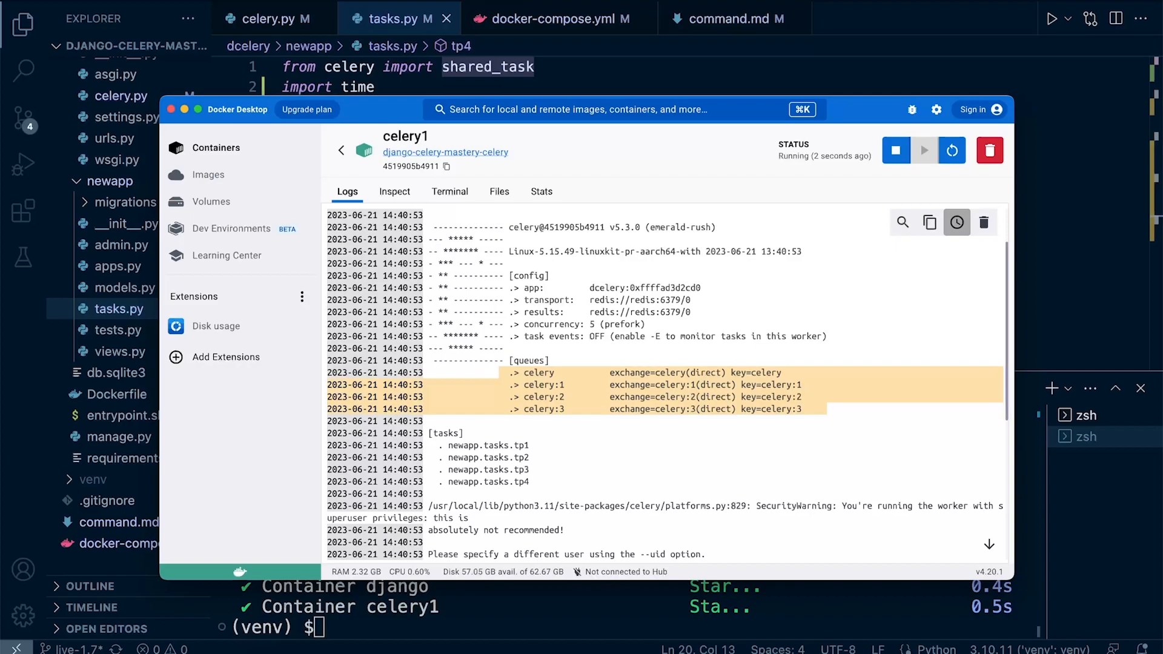
pyautogui.scroll(-3)
pyautogui.write('.m')
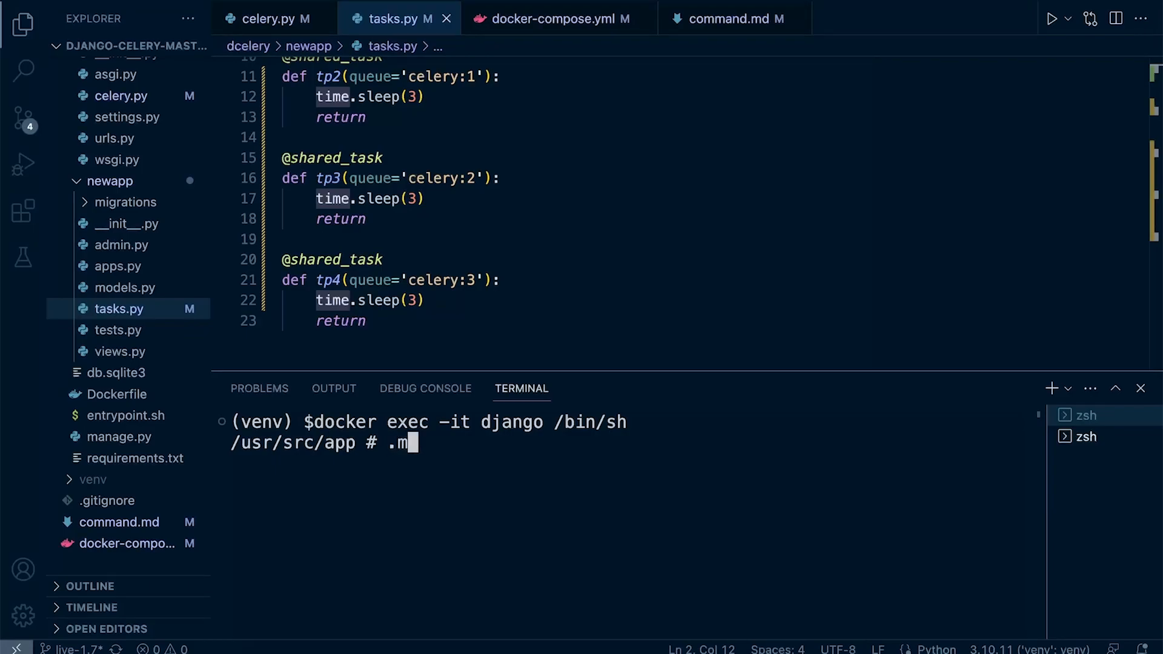
# Step: Run ./manage.py shell in the django container and import tp1, tp2, tp3, tp4 from newapp.tasks
pyautogui.press('Backspace')
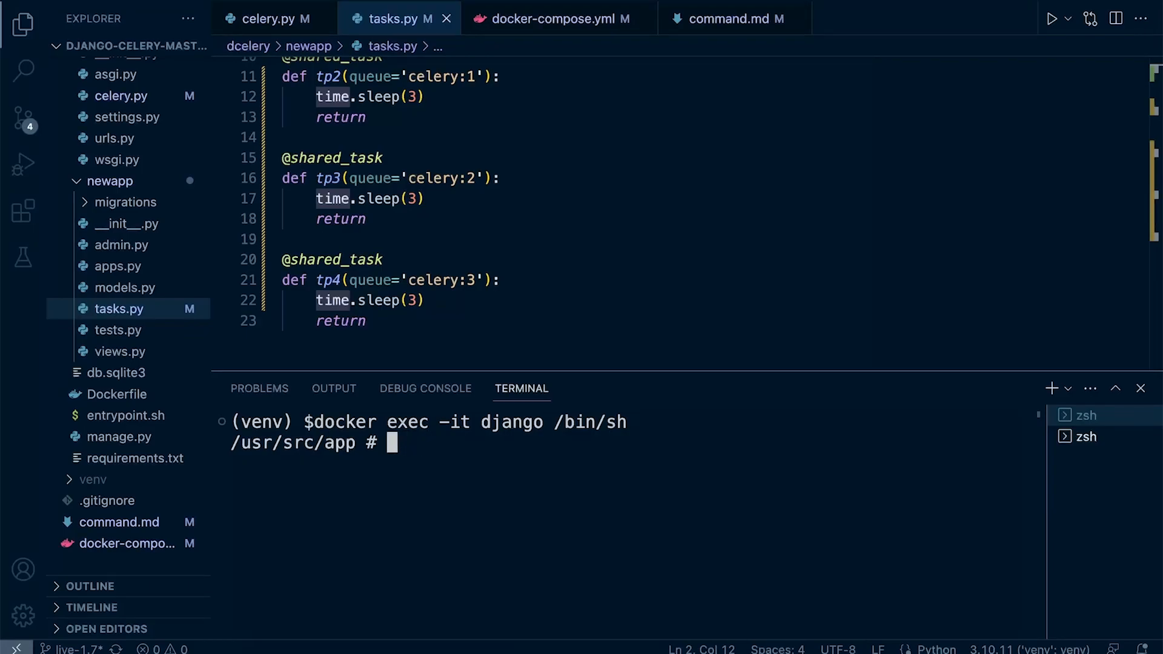
pyautogui.write('./manage.py shell')
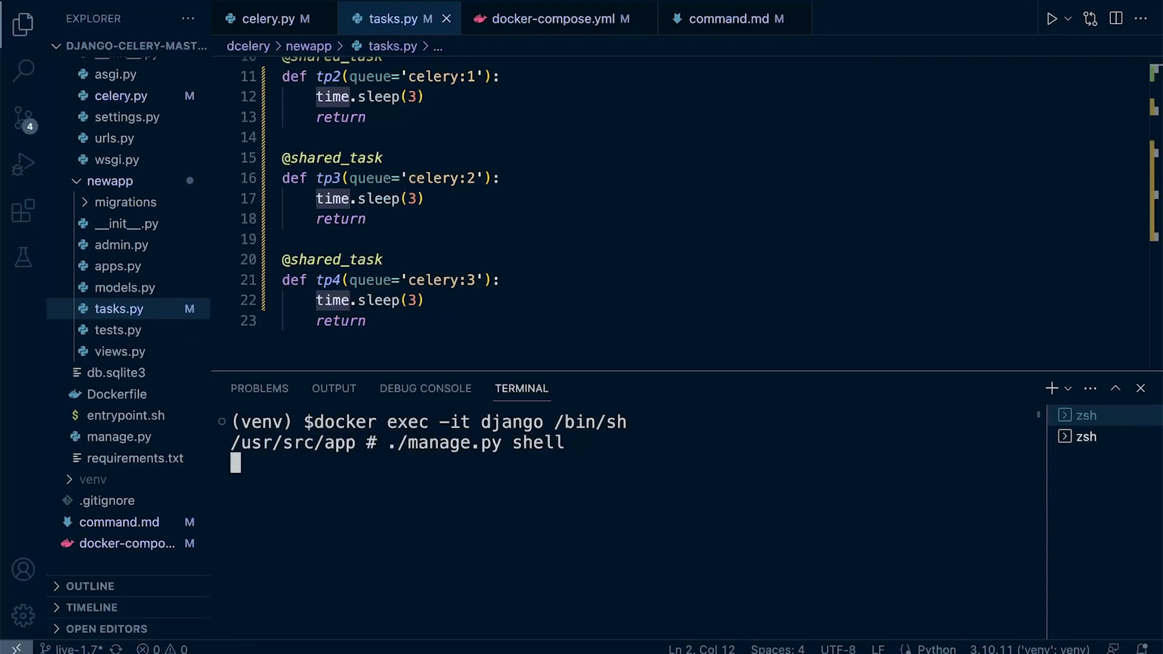
pyautogui.press('Return')
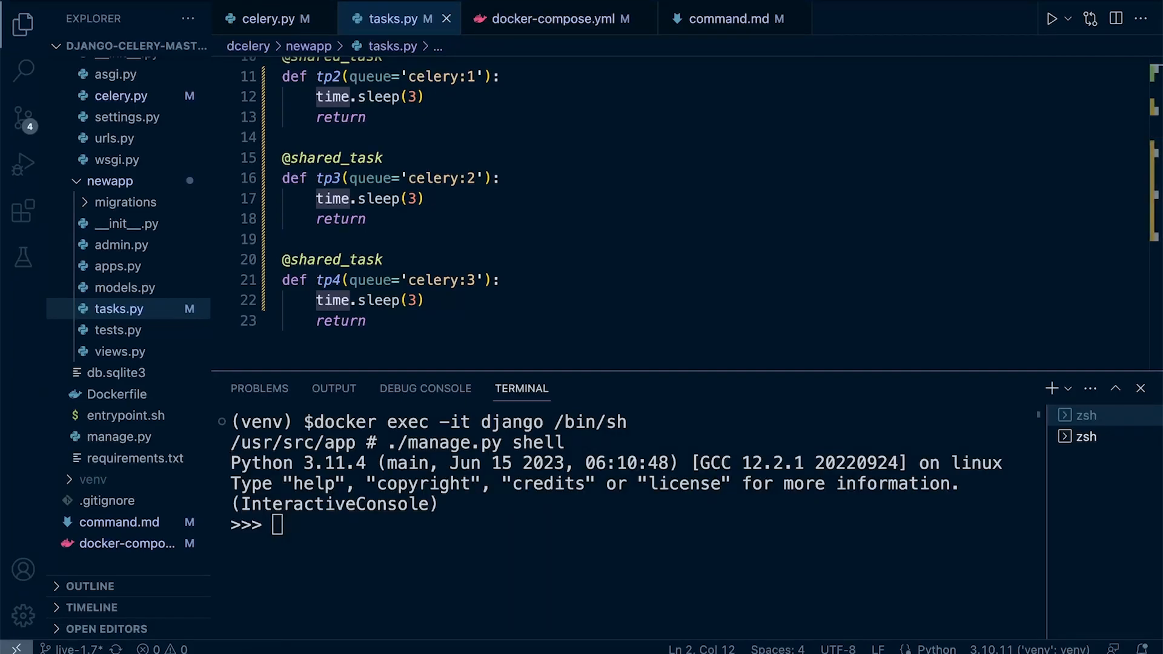
pyautogui.write('from newapp.tasks import tp1, tp2, tp3, tp4,')
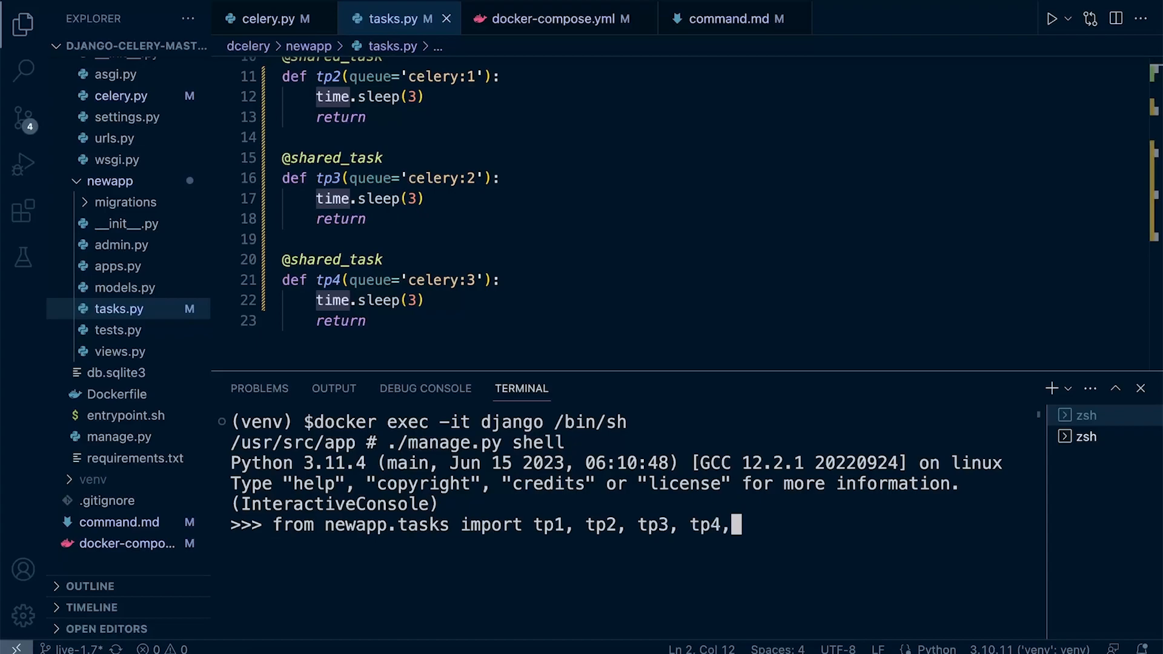
pyautogui.press('Return')
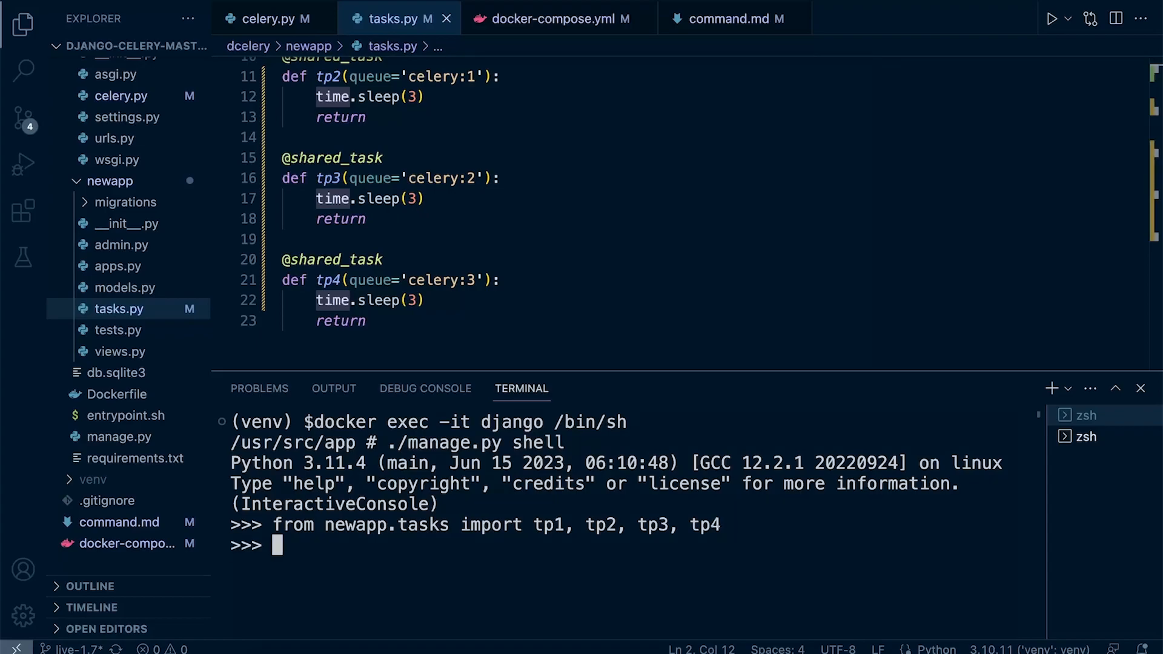
pyautogui.click(734, 18)
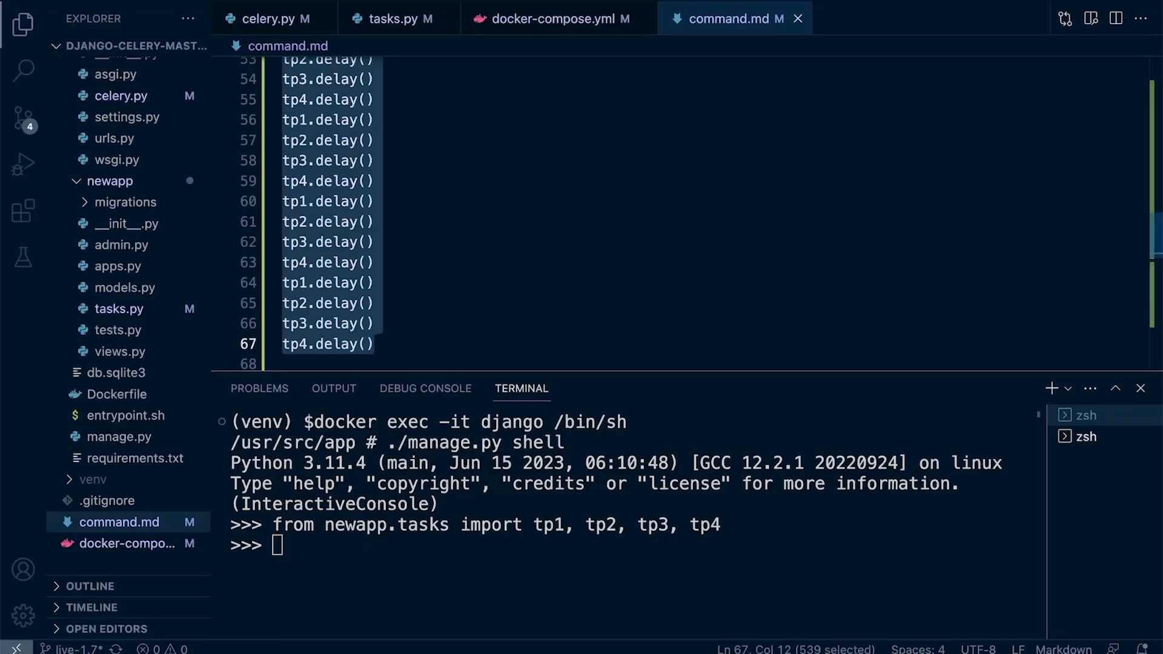
# Step: Dispatch the tp1–tp4 delay() calls in the Django shell and switch to Docker Desktop's worker logs
pyautogui.click(375, 343)
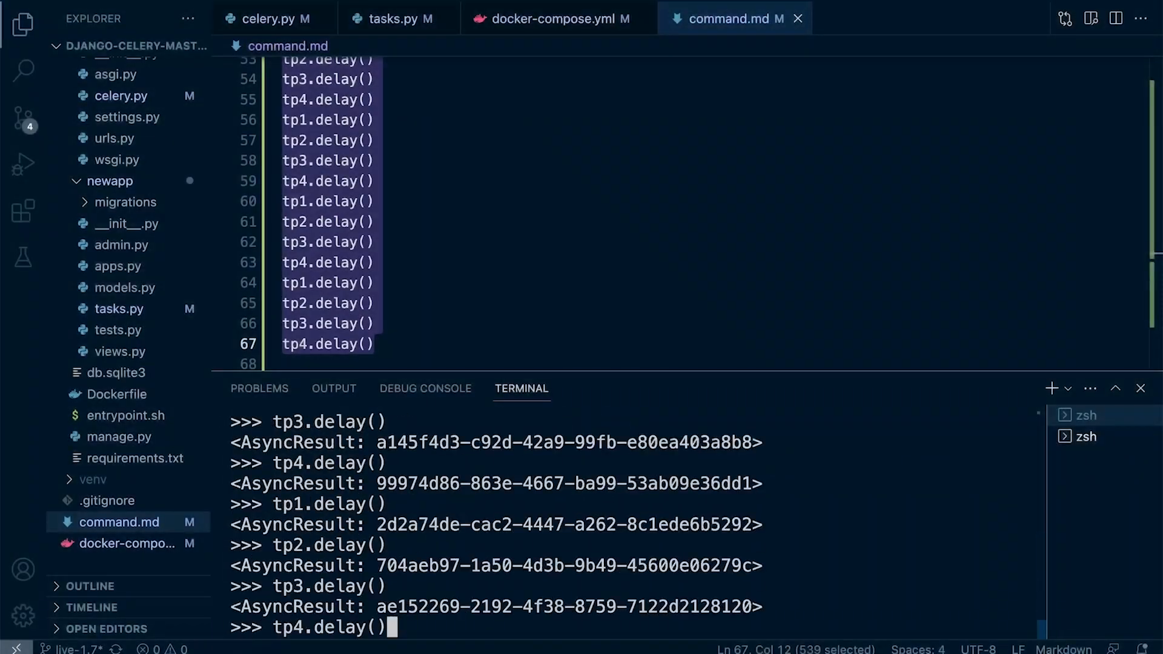
pyautogui.press('Return')
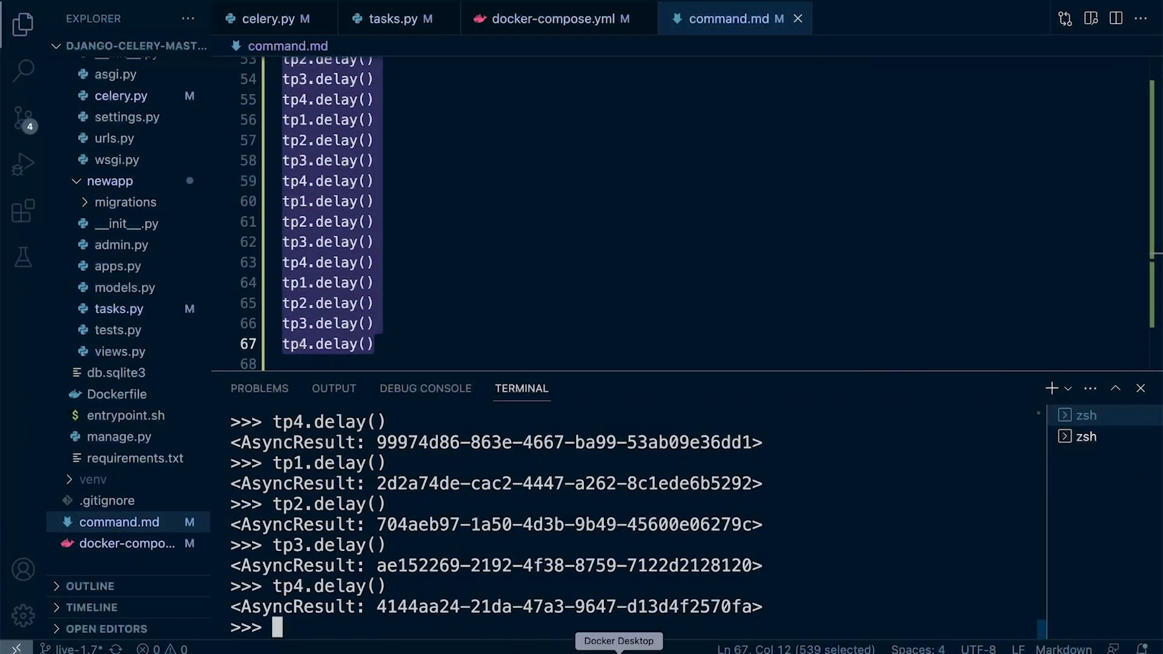
pyautogui.click(618, 640)
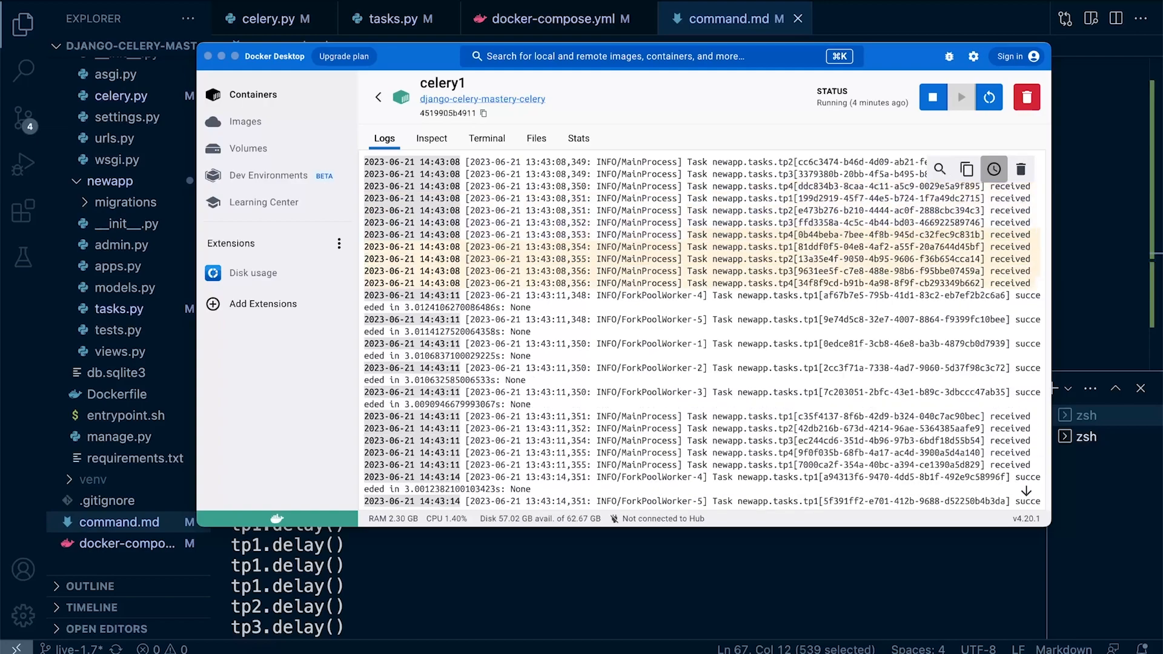
# Step: Scroll the celery1 container logs to review tp1–tp4 received and succeeded entries
pyautogui.scroll(3)
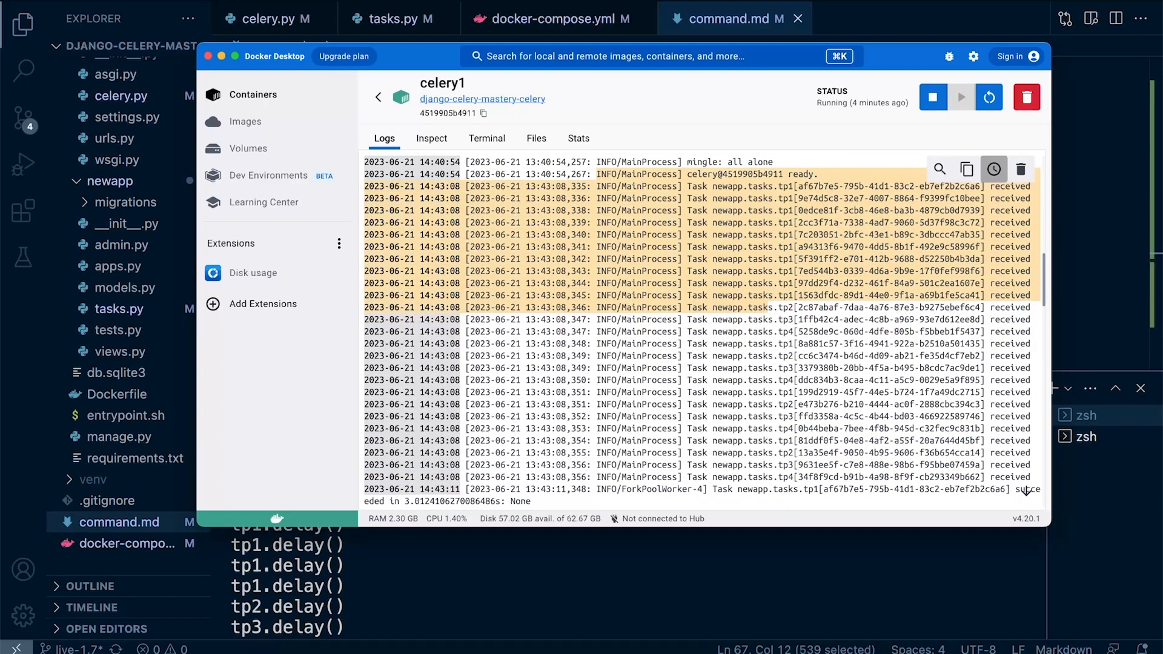
pyautogui.scroll(-3)
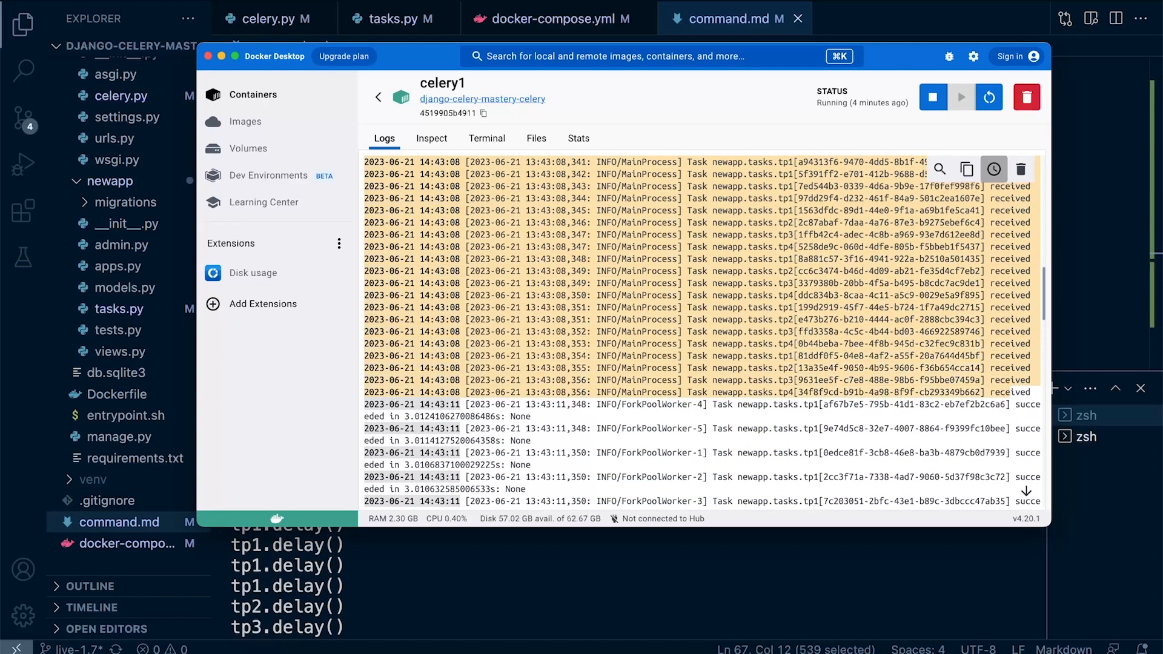
pyautogui.scroll(-3)
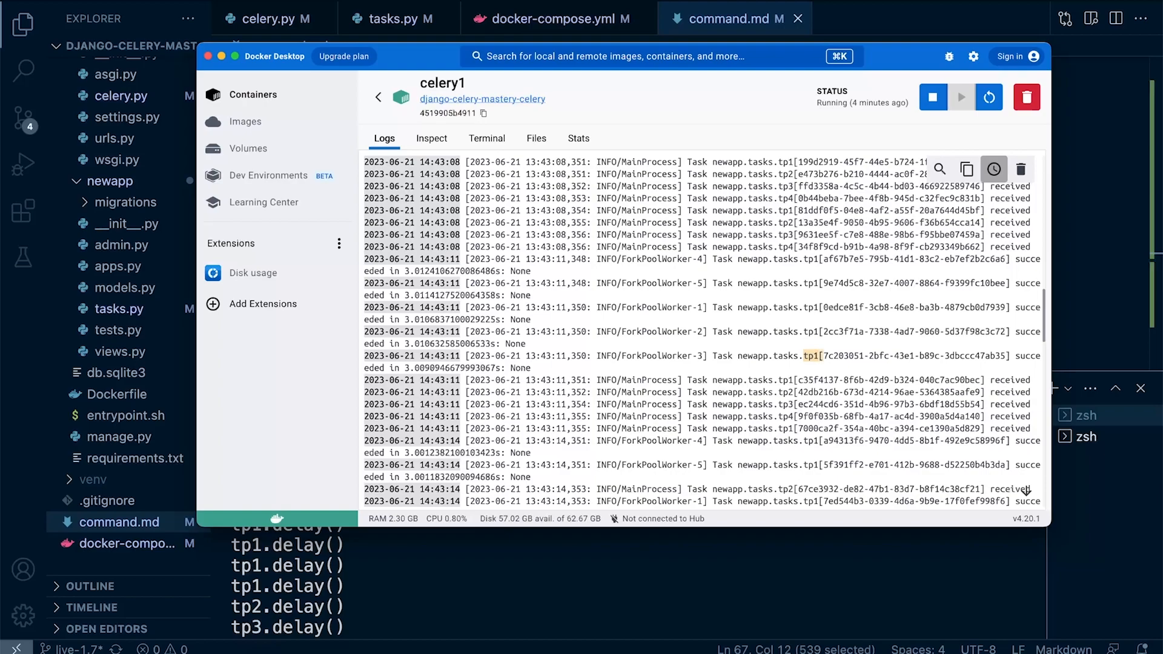
pyautogui.scroll(-3)
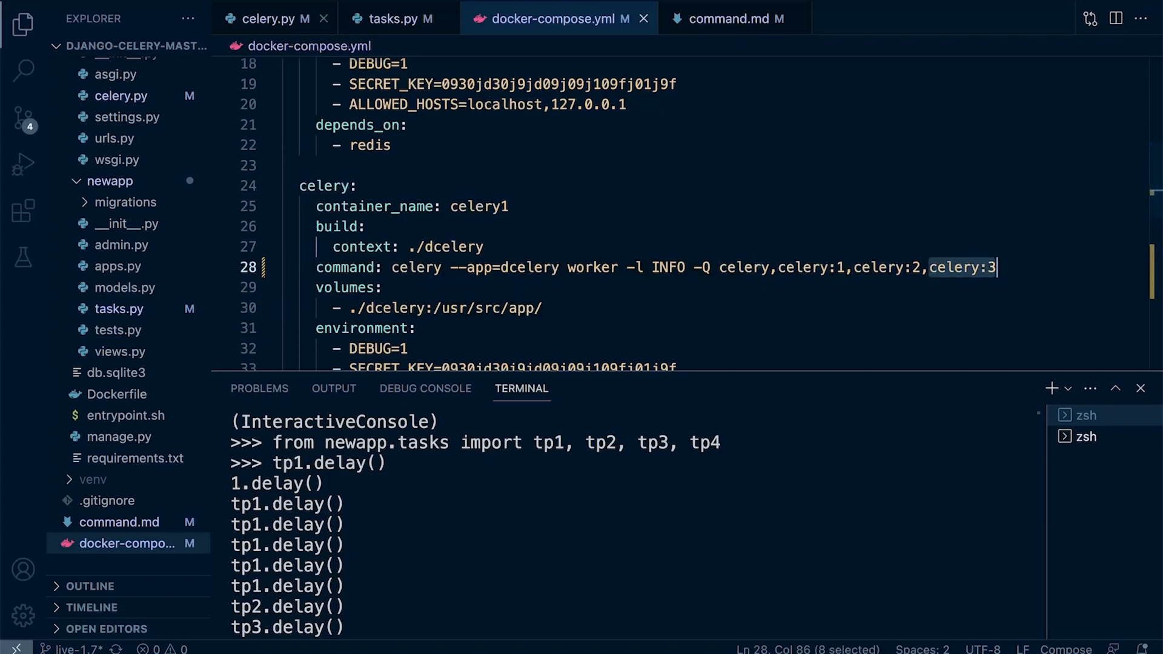
# Step: Review the queue arguments in tasks.py, then the transport options in celery.py
pyautogui.click(385, 18)
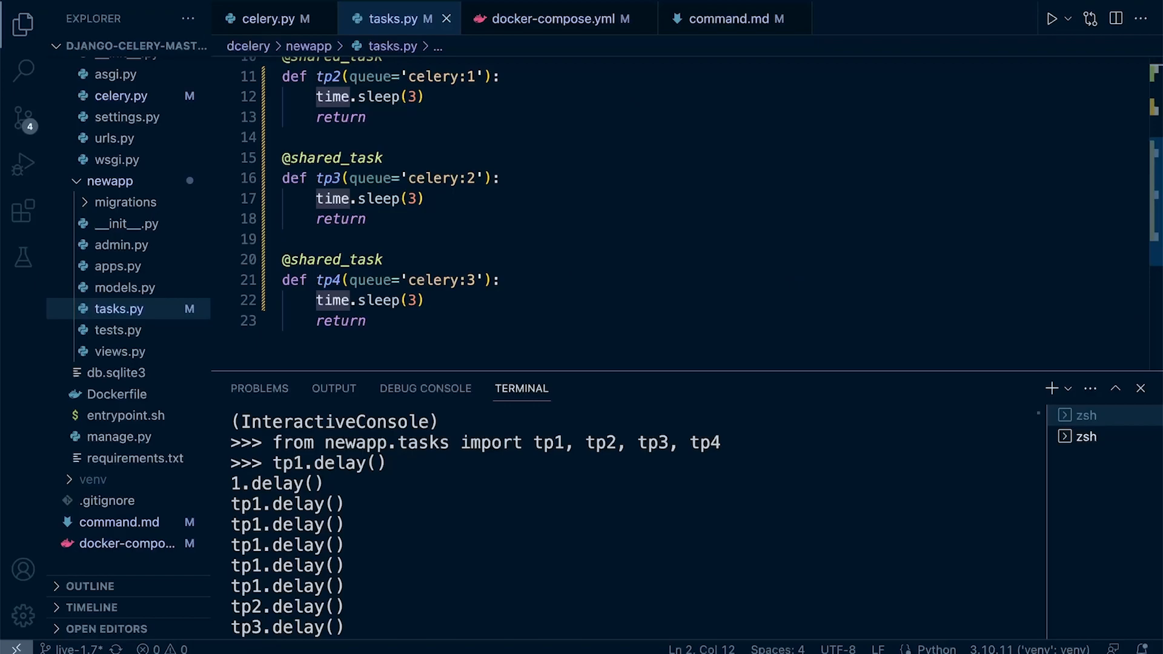
pyautogui.scroll(3)
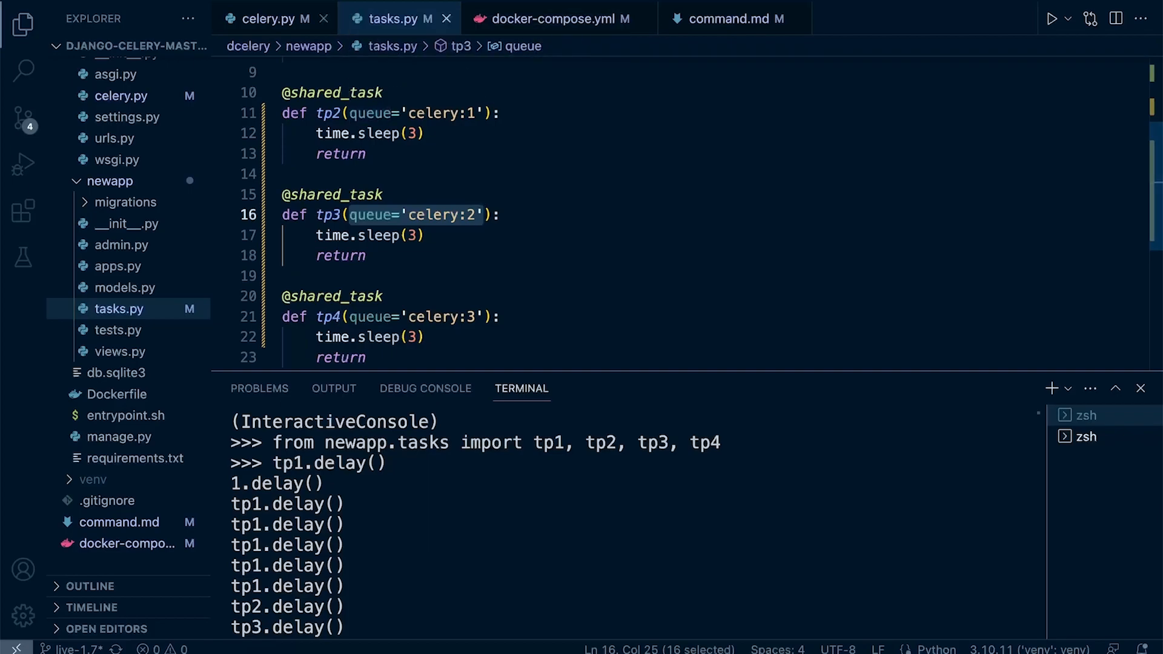
pyautogui.click(267, 18)
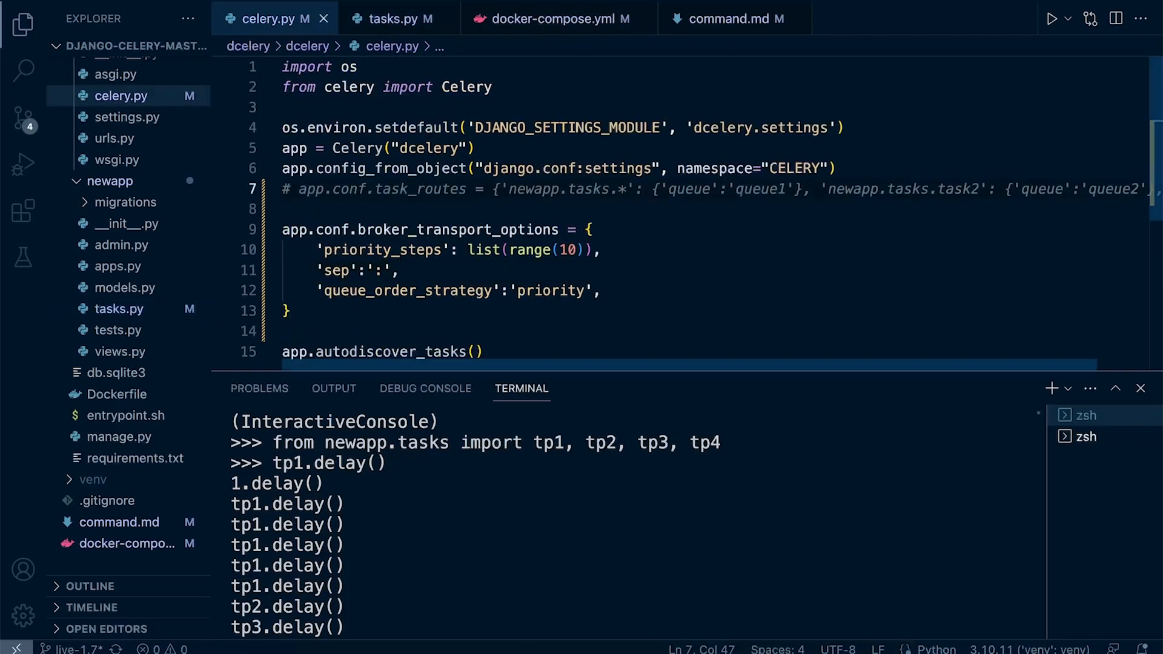